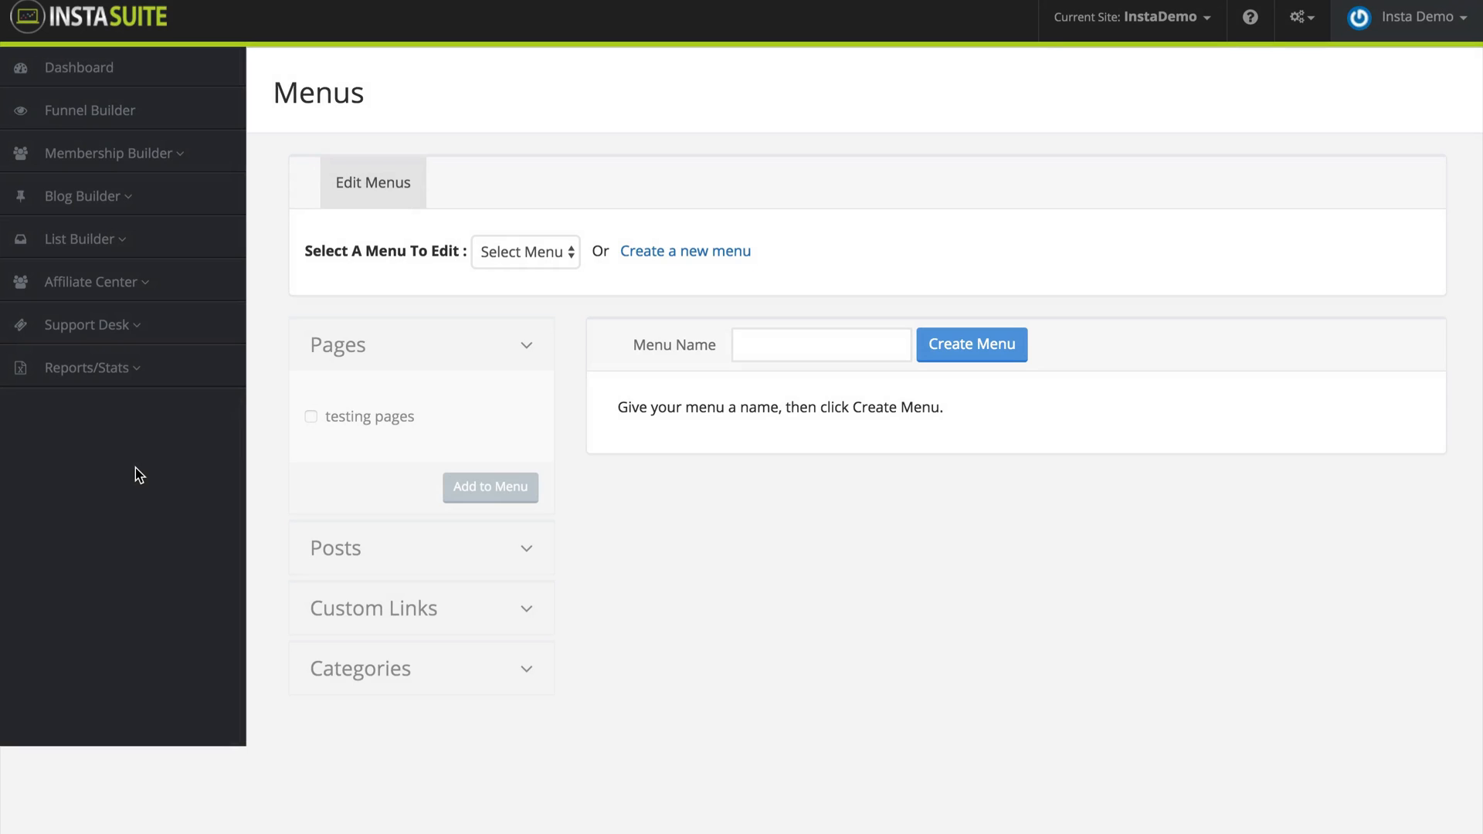
# Step: Reach the menu builder and start a new menu
pyautogui.click(85, 196)
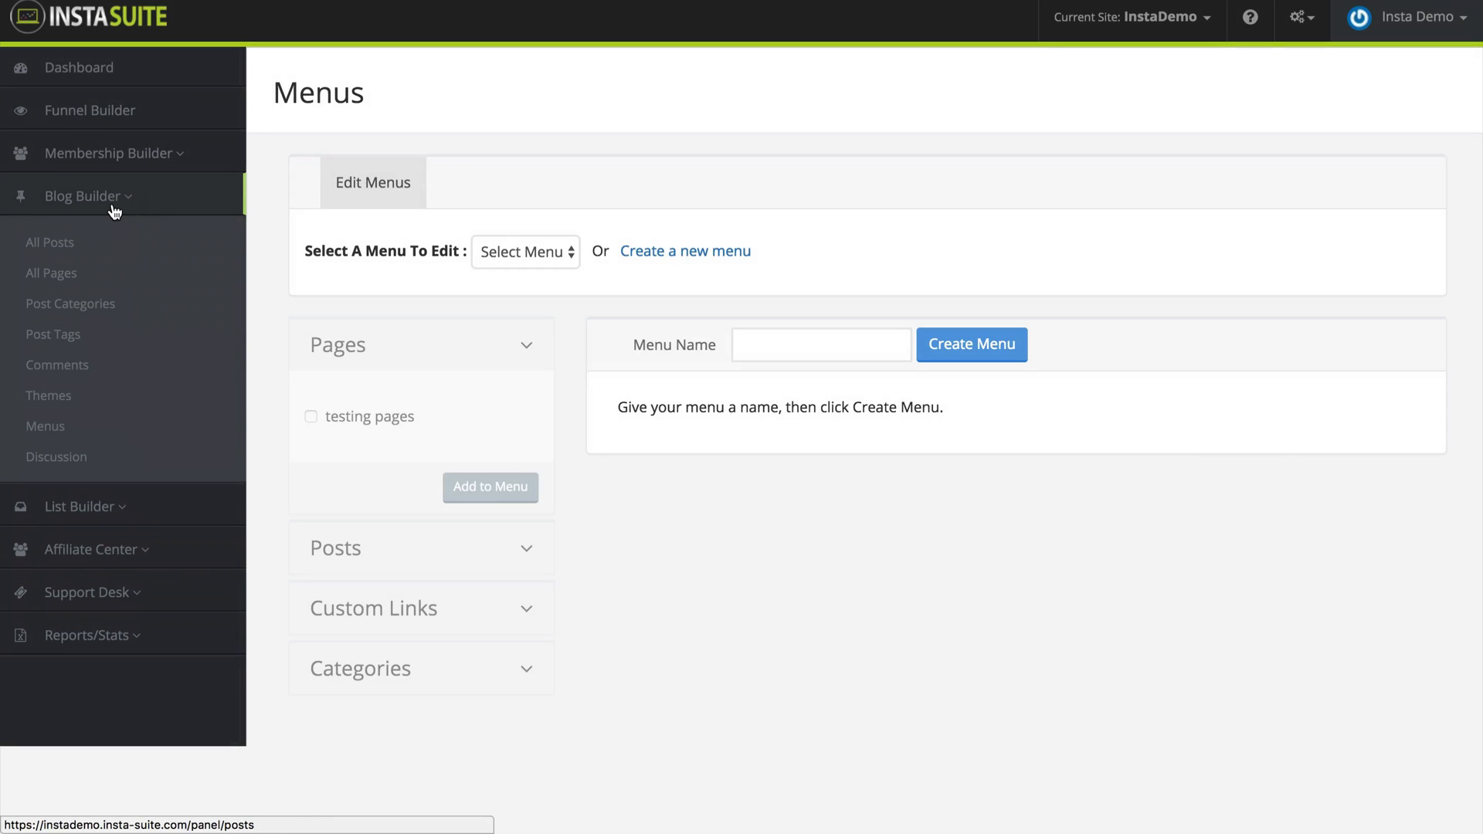
pyautogui.moveTo(635, 521)
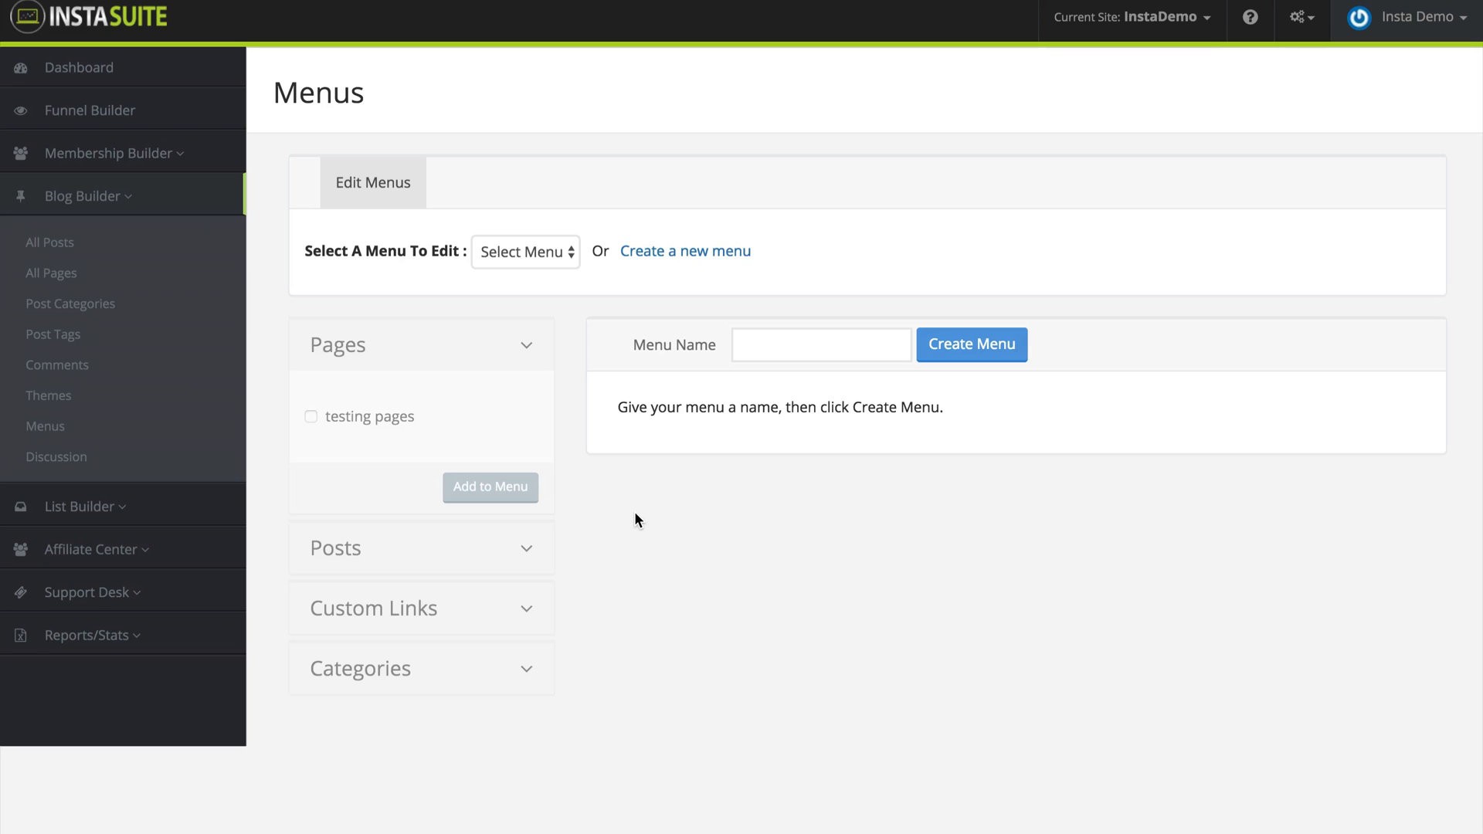
pyautogui.moveTo(541, 328)
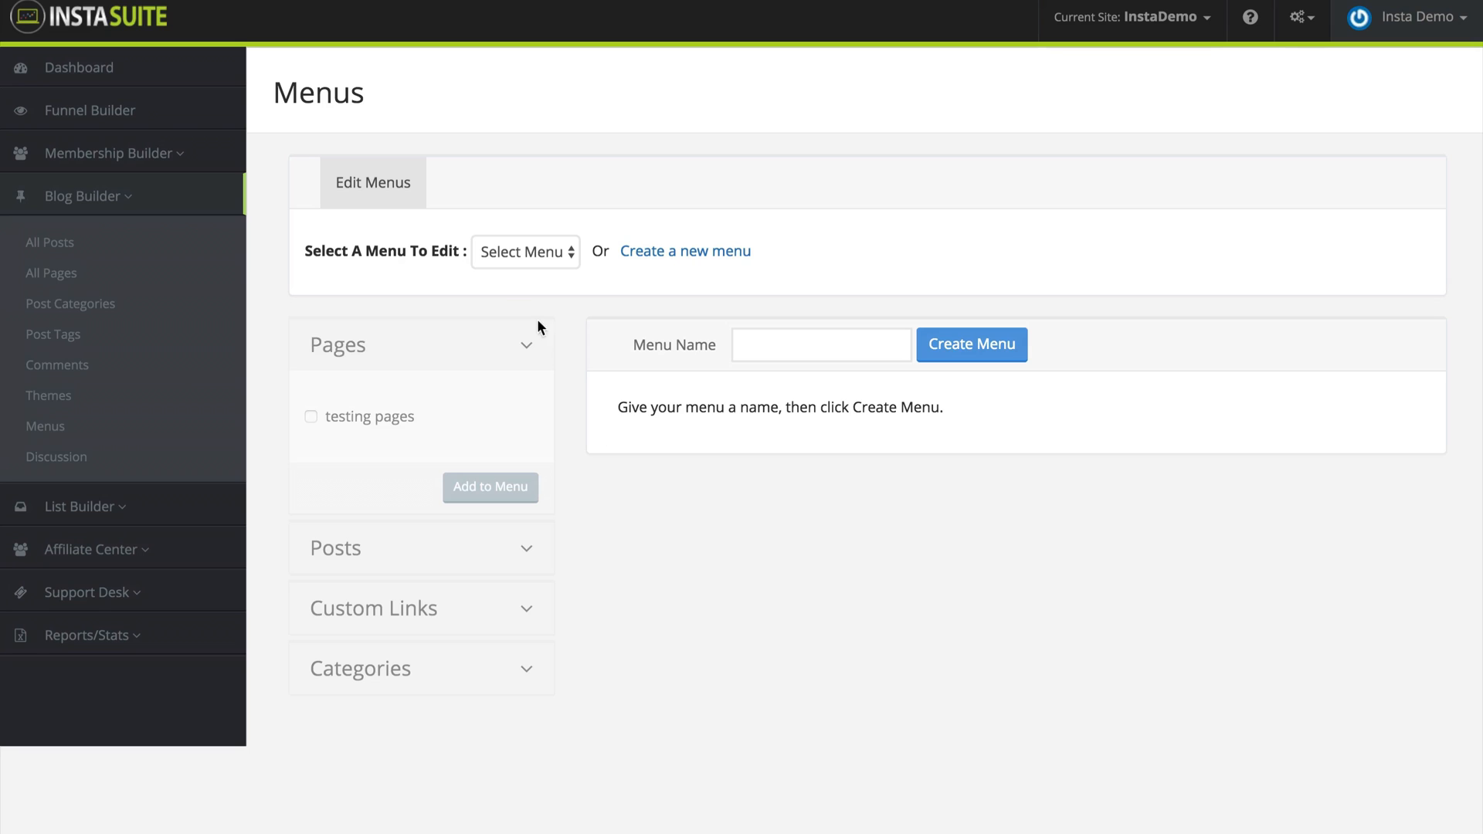
pyautogui.click(525, 252)
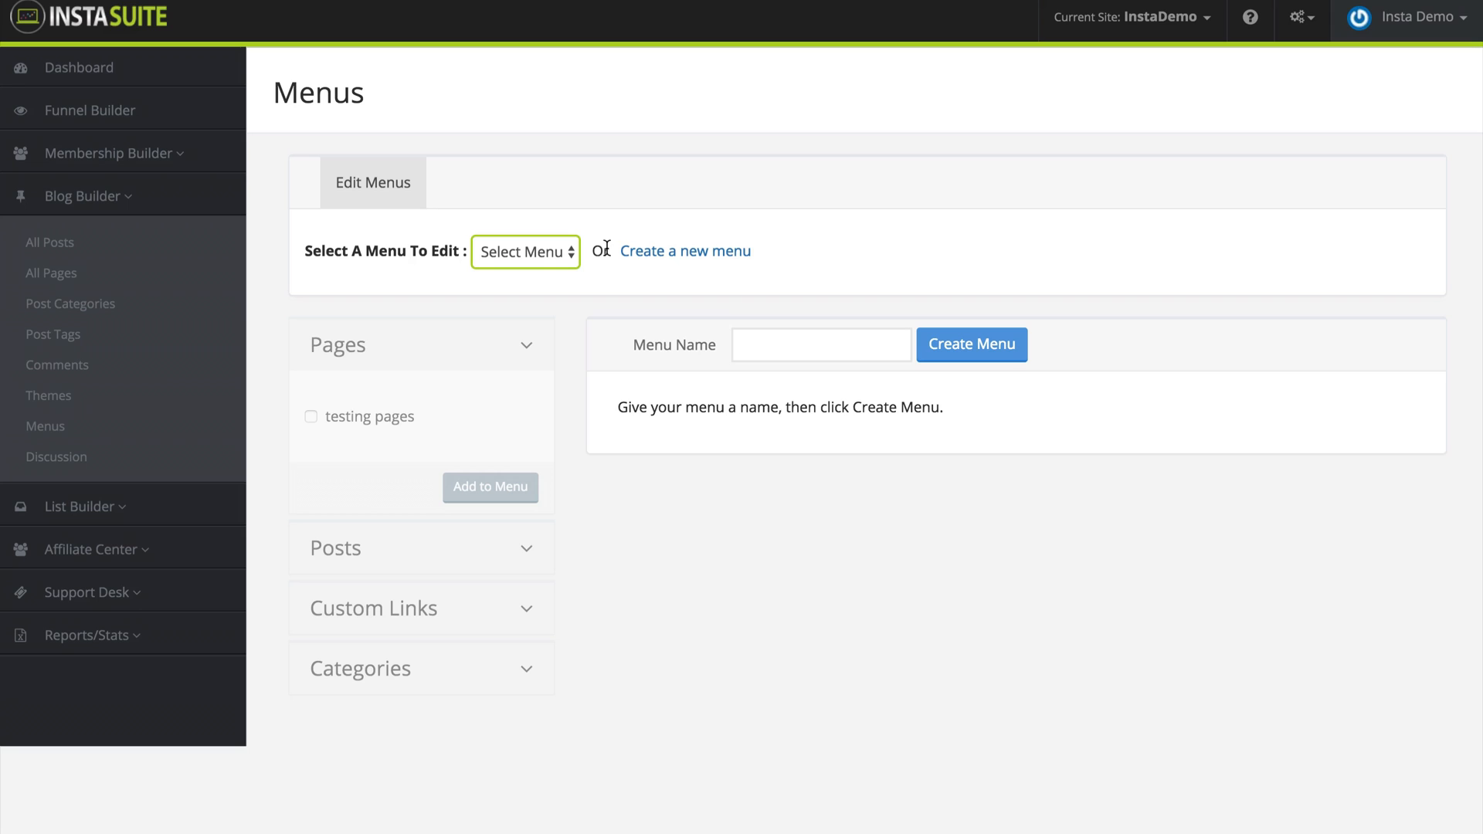
pyautogui.moveTo(681, 257)
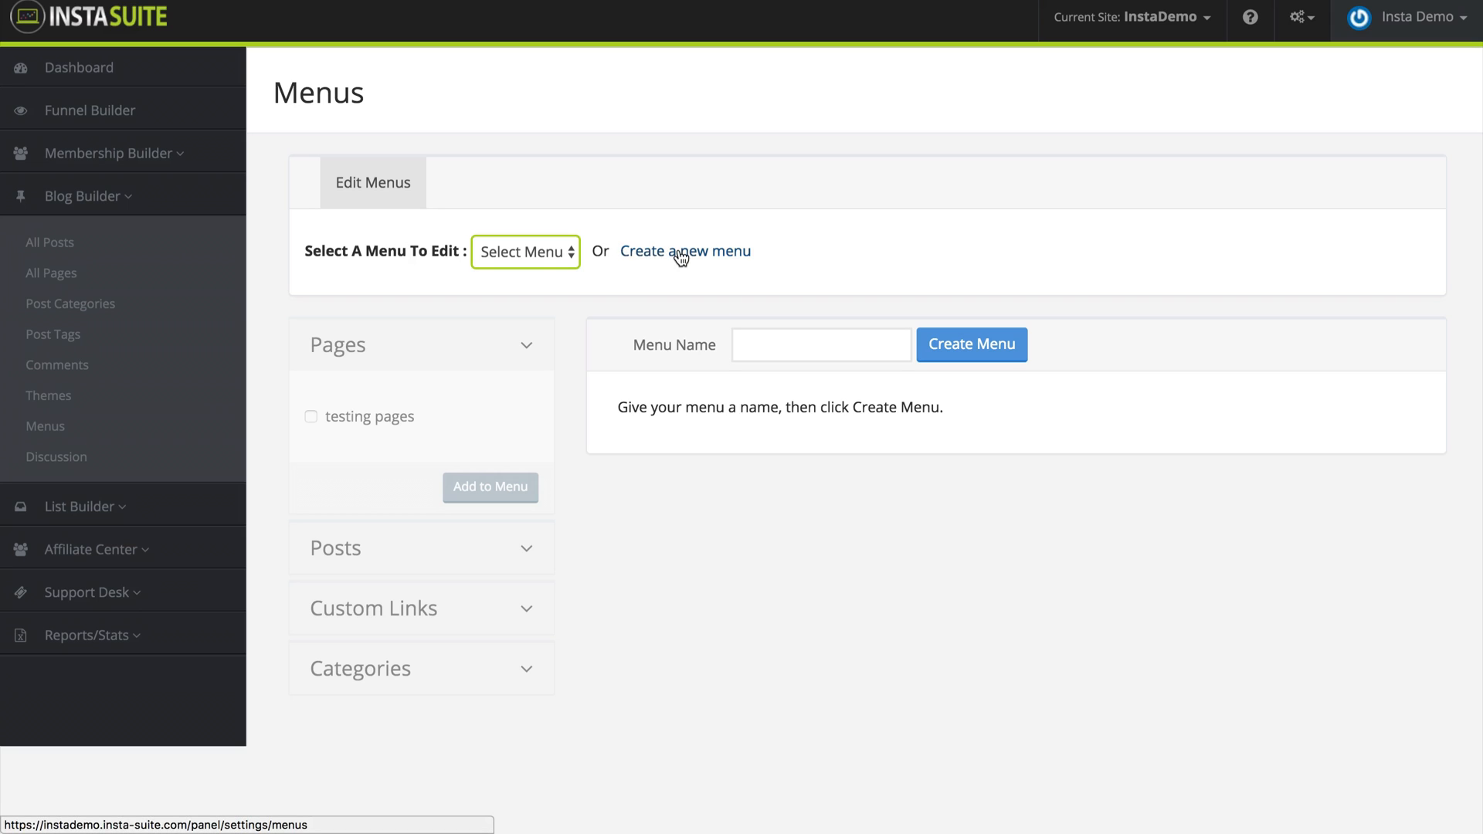
pyautogui.click(81, 197)
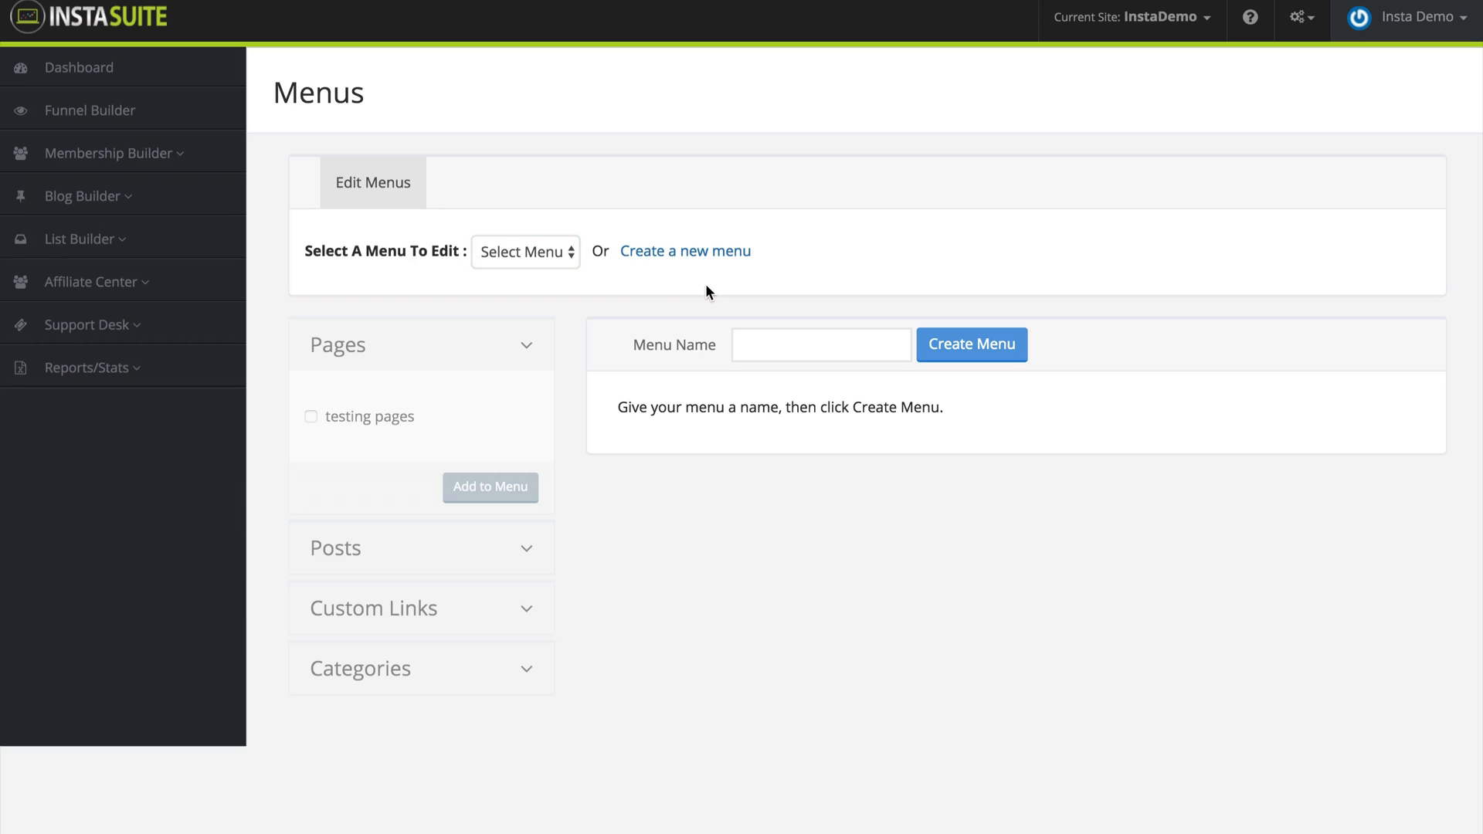
# Step: Name the new menu 'My First Menu' and create it
pyautogui.click(821, 345)
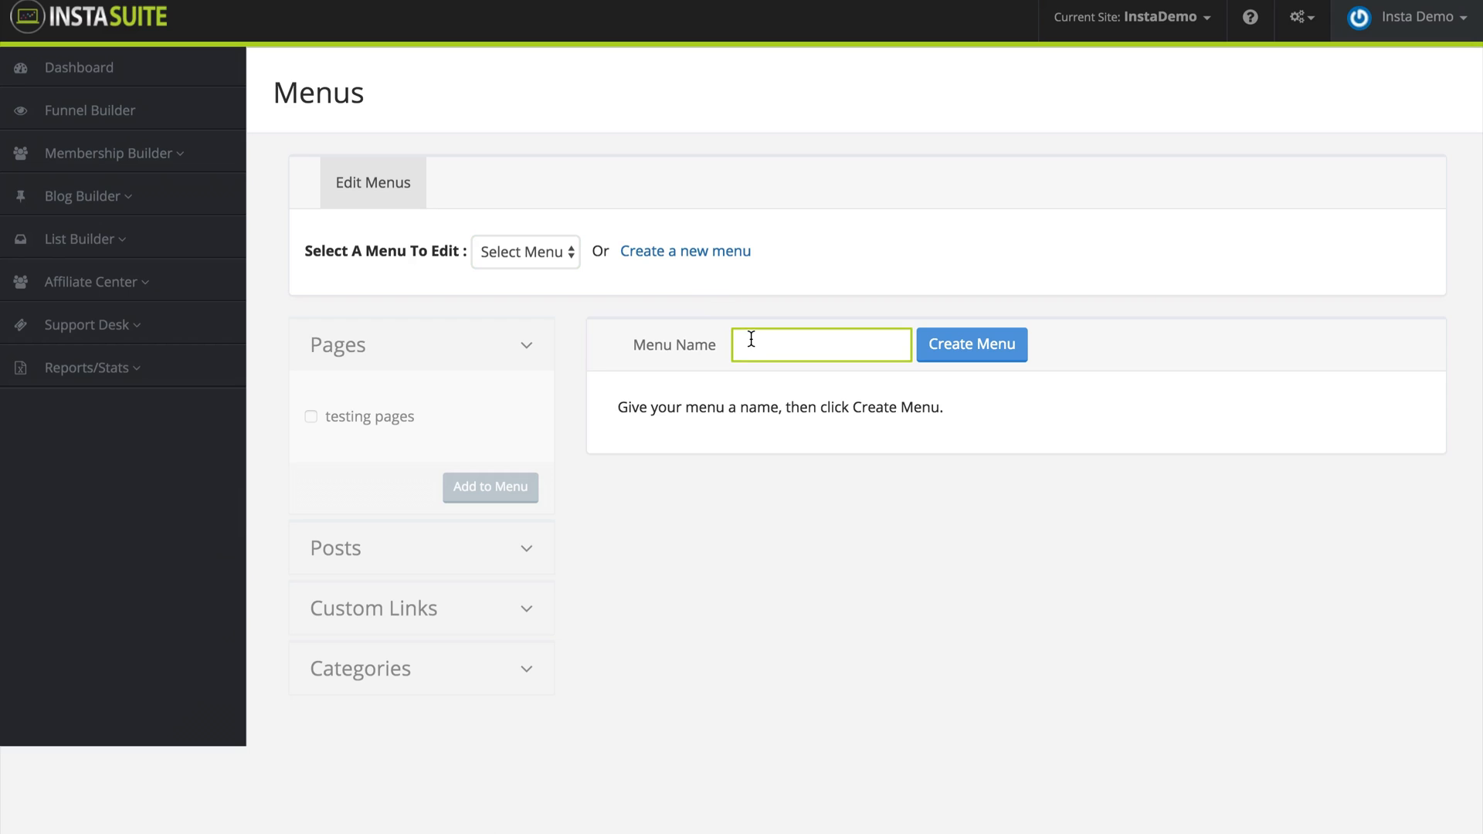
pyautogui.write('My')
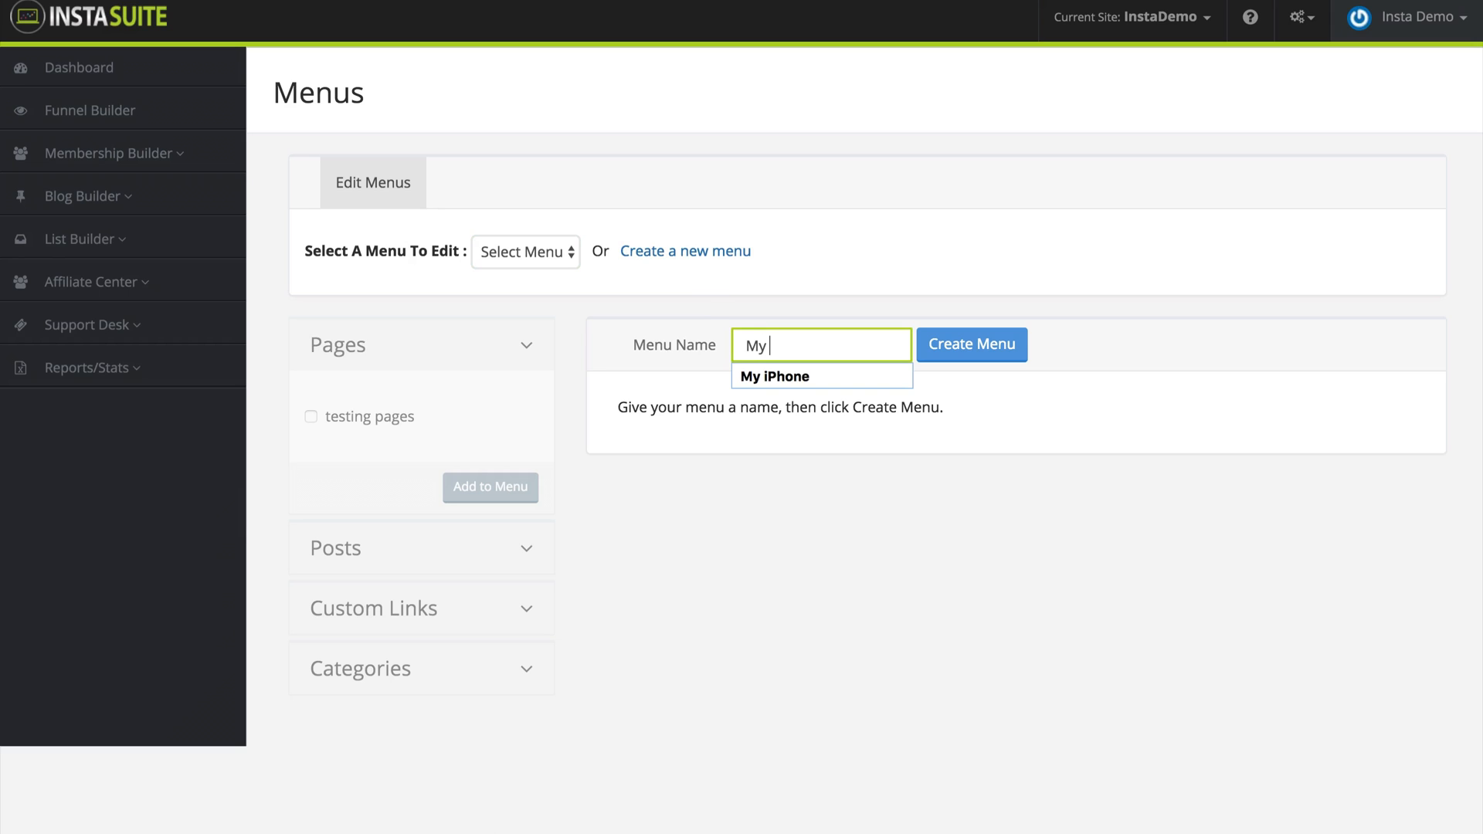
pyautogui.write('First Menu')
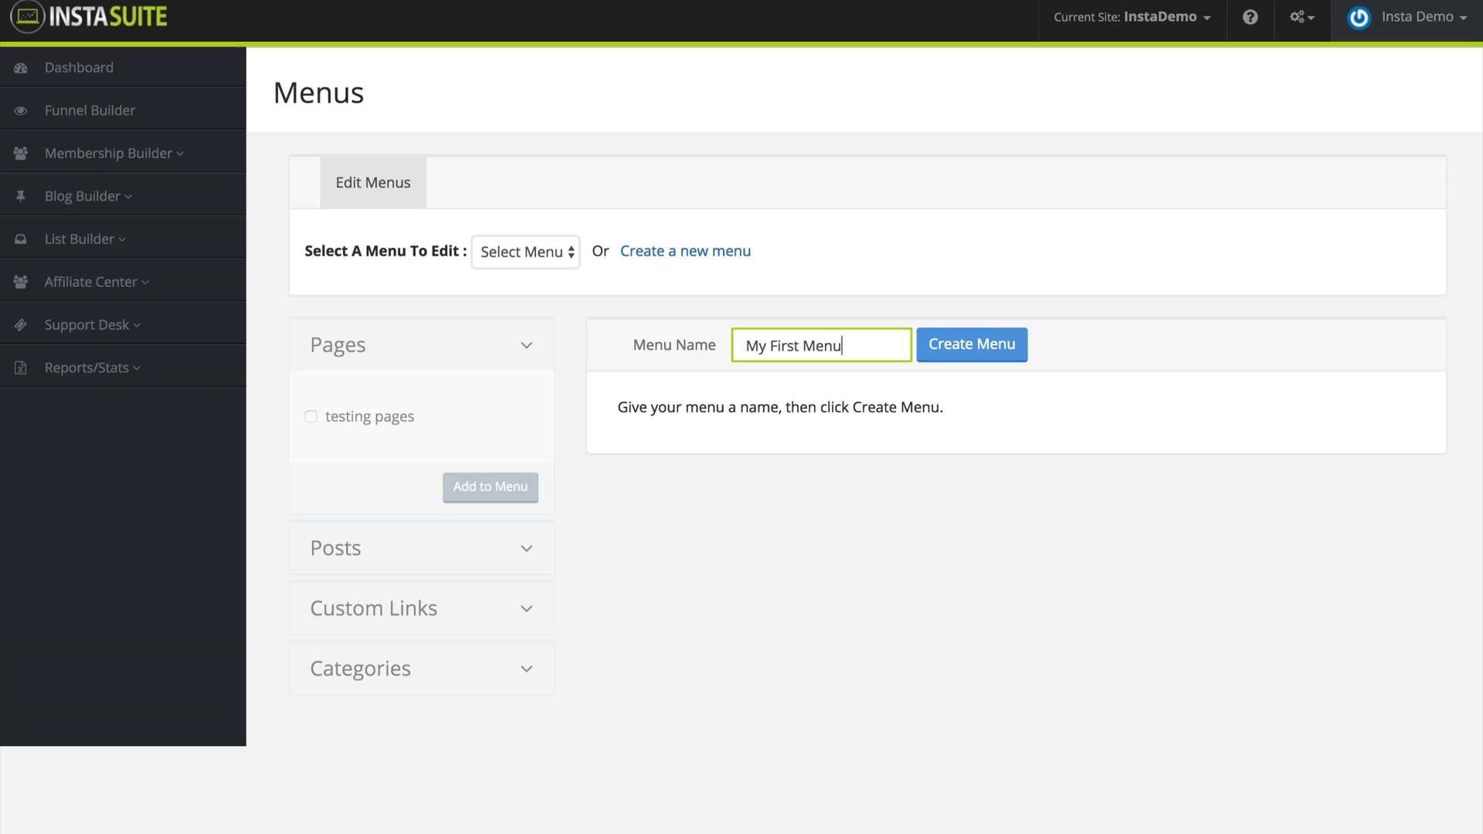
pyautogui.click(972, 344)
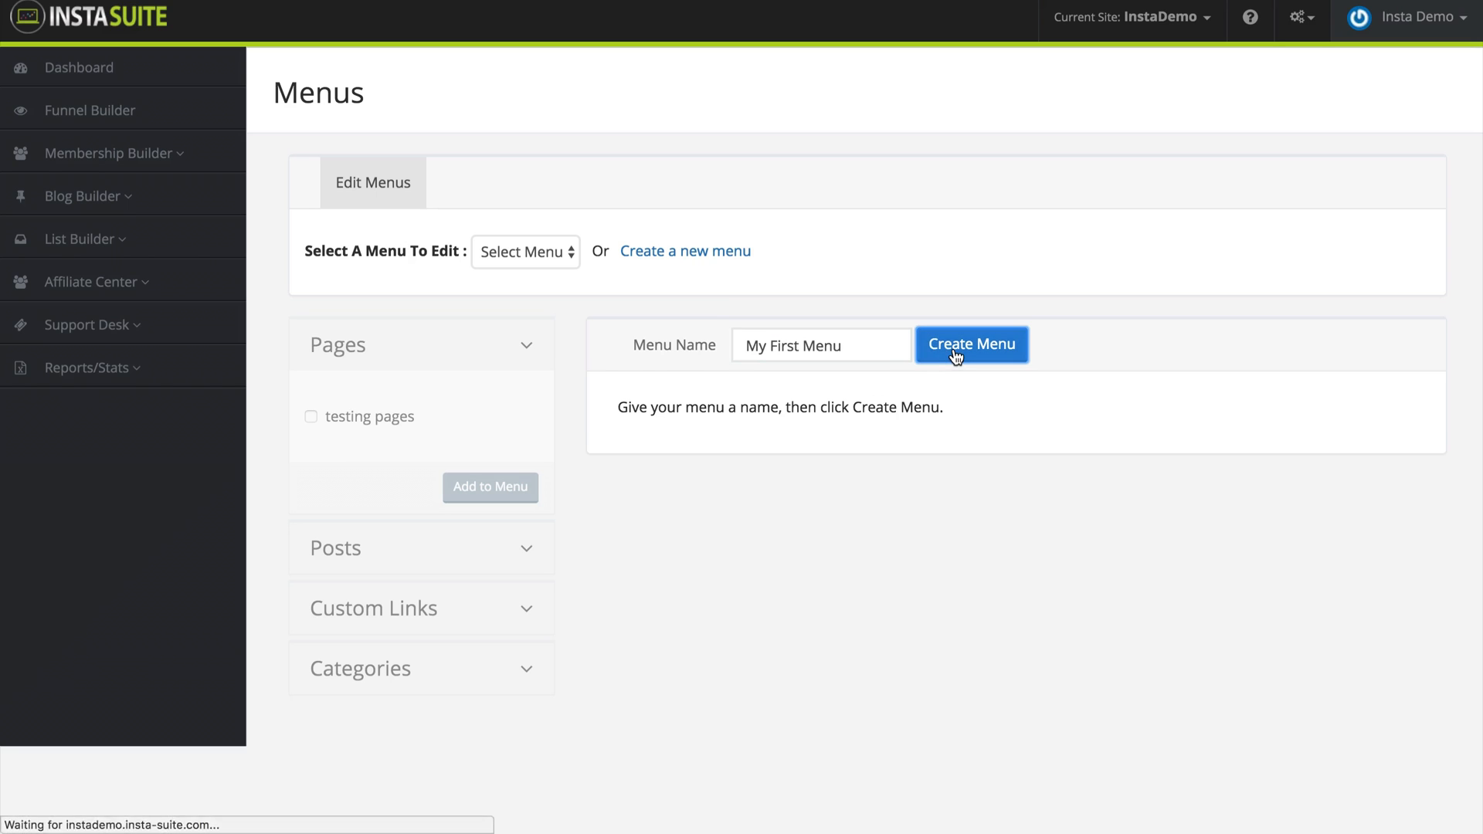
pyautogui.click(971, 343)
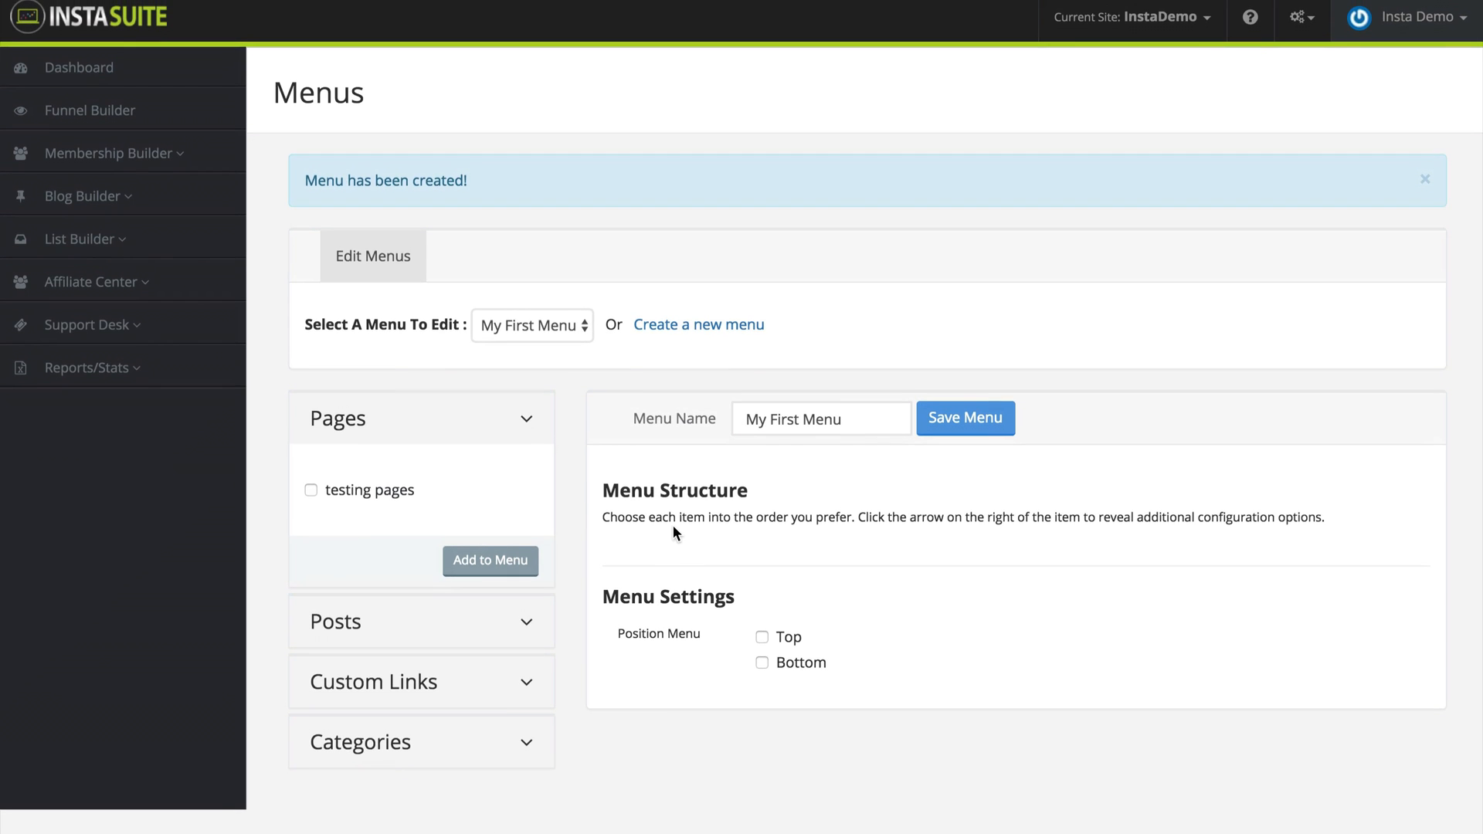
pyautogui.moveTo(437, 630)
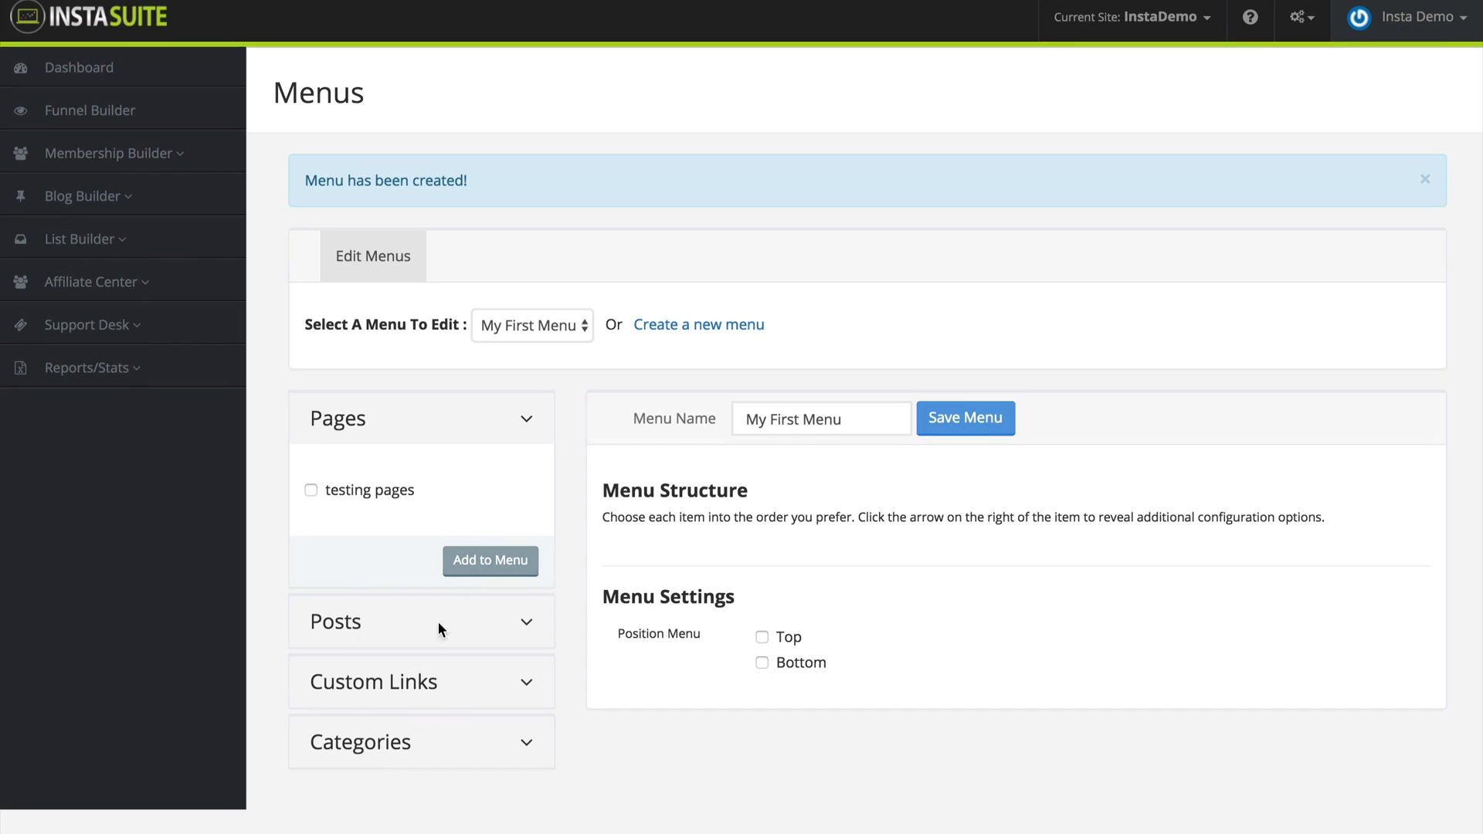
pyautogui.moveTo(553, 646)
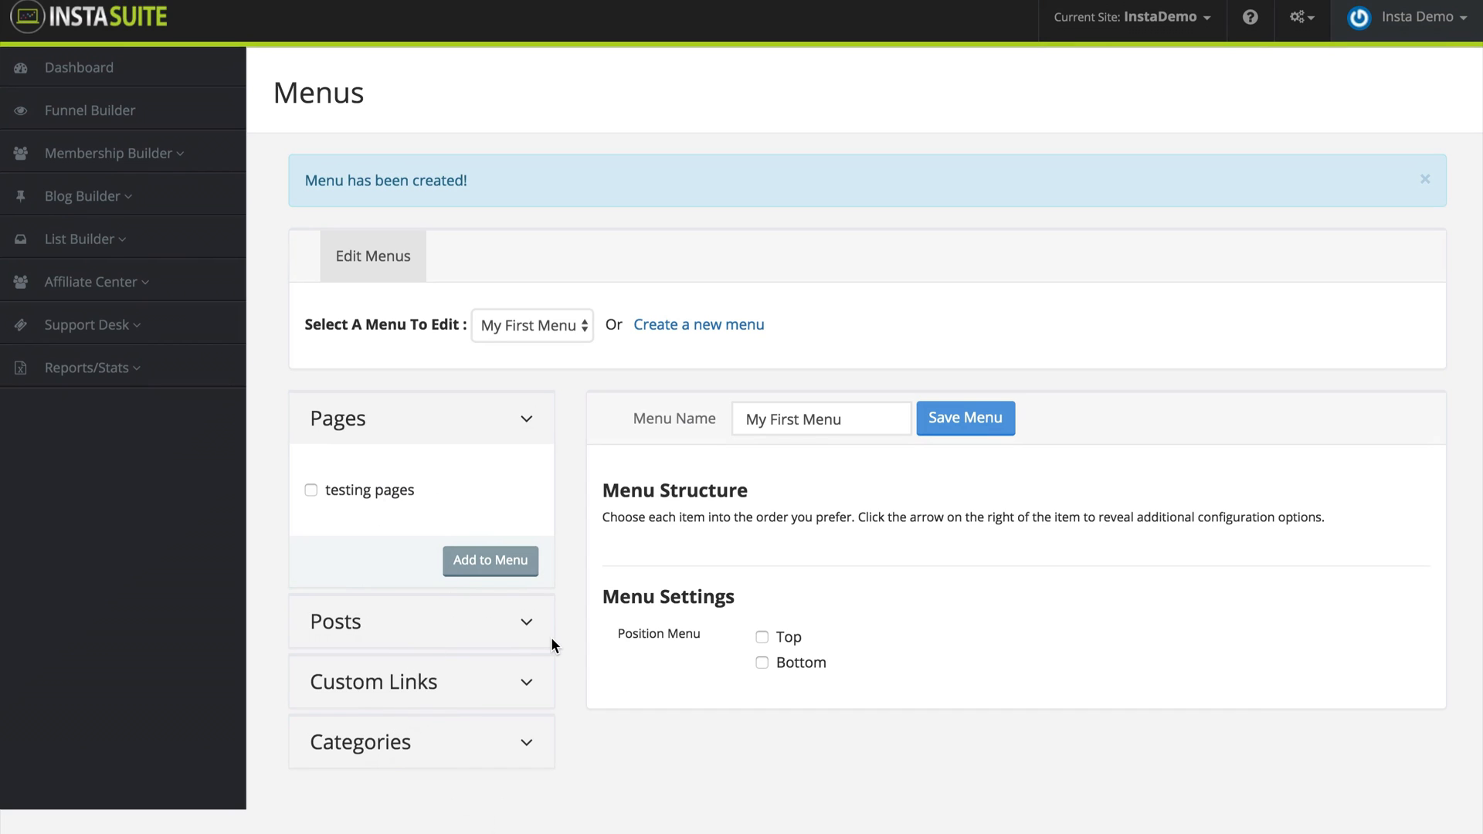
pyautogui.moveTo(499, 528)
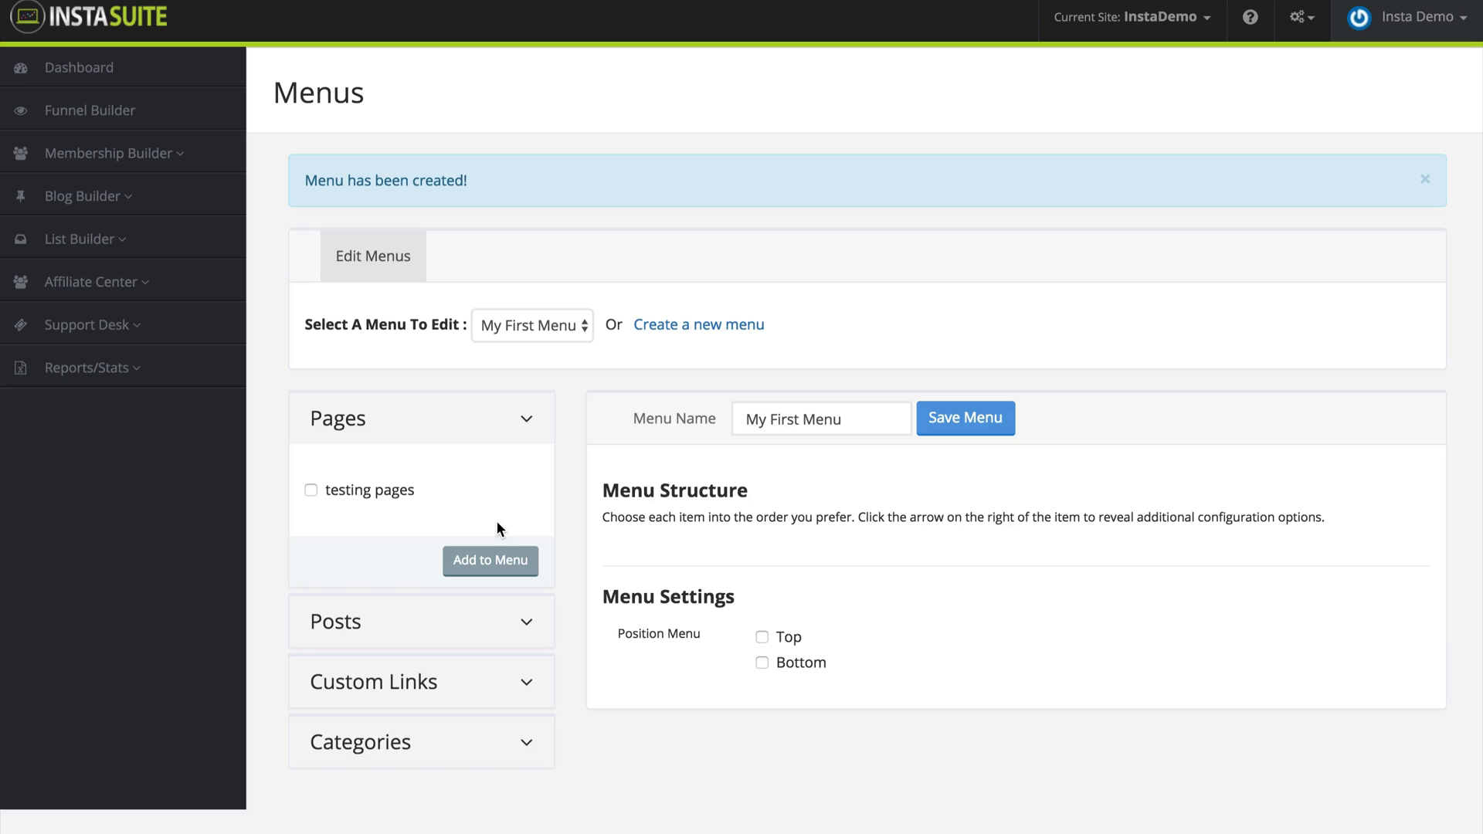
pyautogui.moveTo(774, 554)
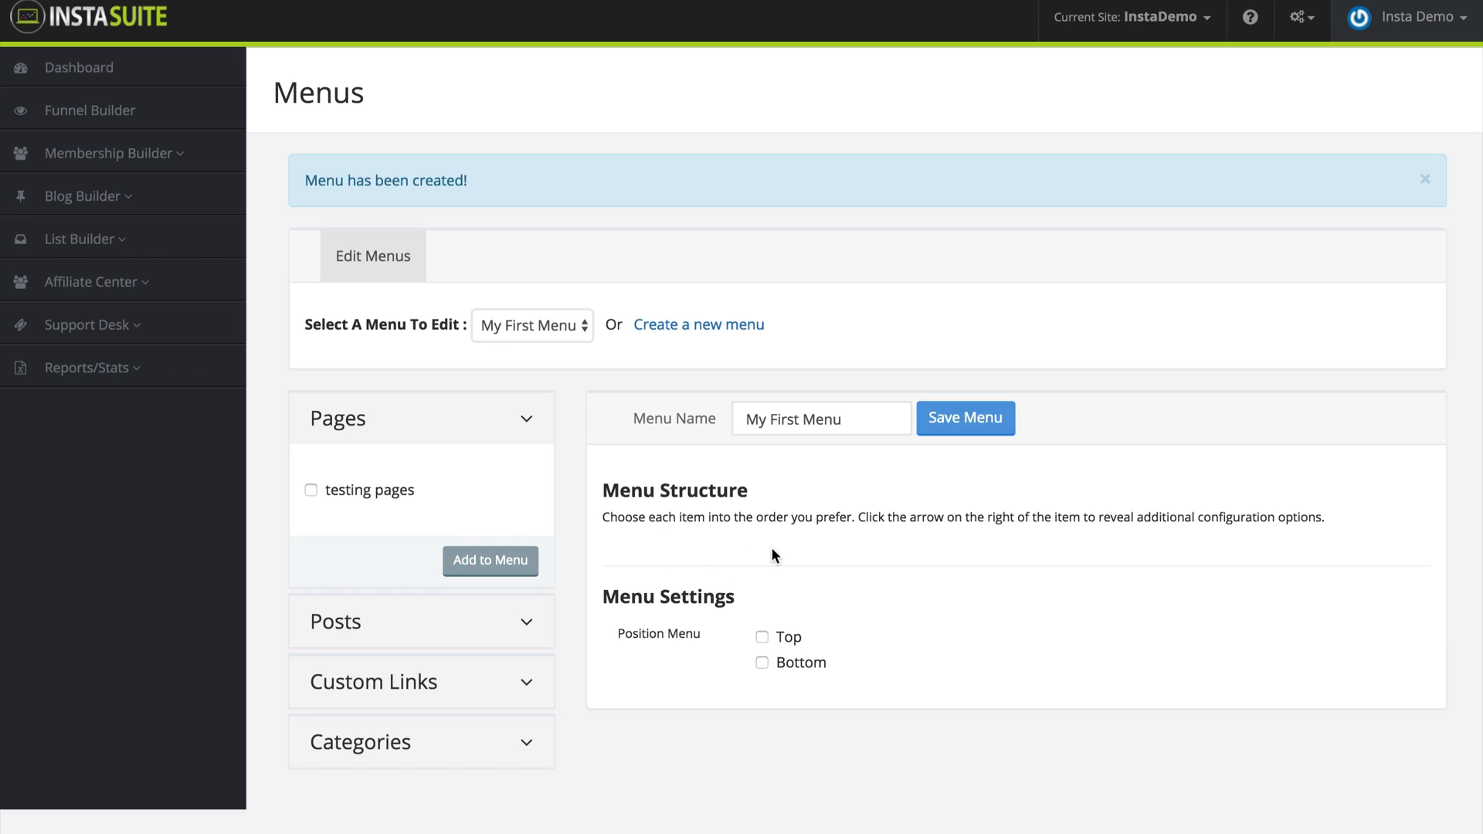
pyautogui.moveTo(669, 574)
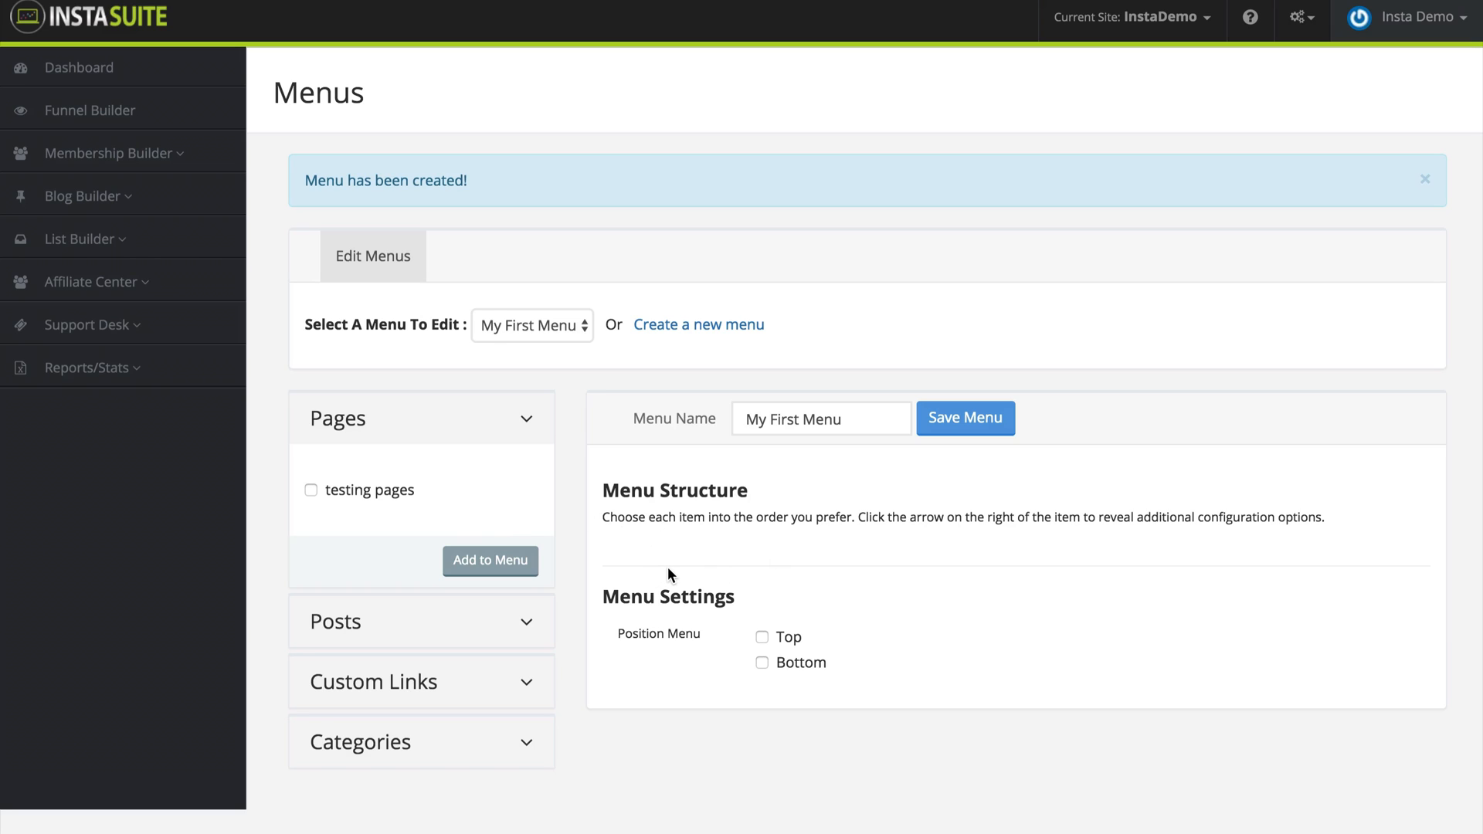
pyautogui.moveTo(627, 547)
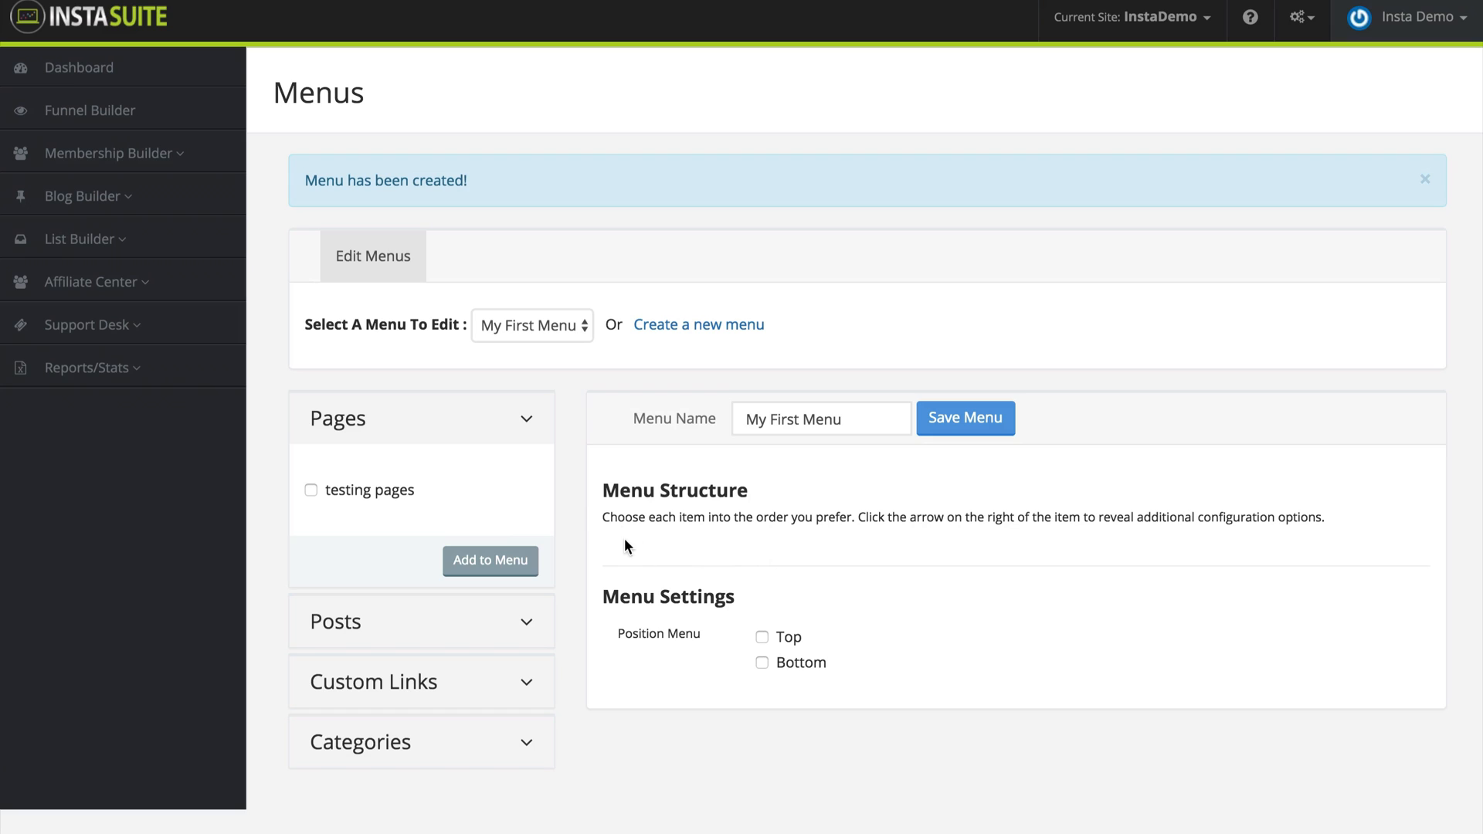
pyautogui.moveTo(352, 478)
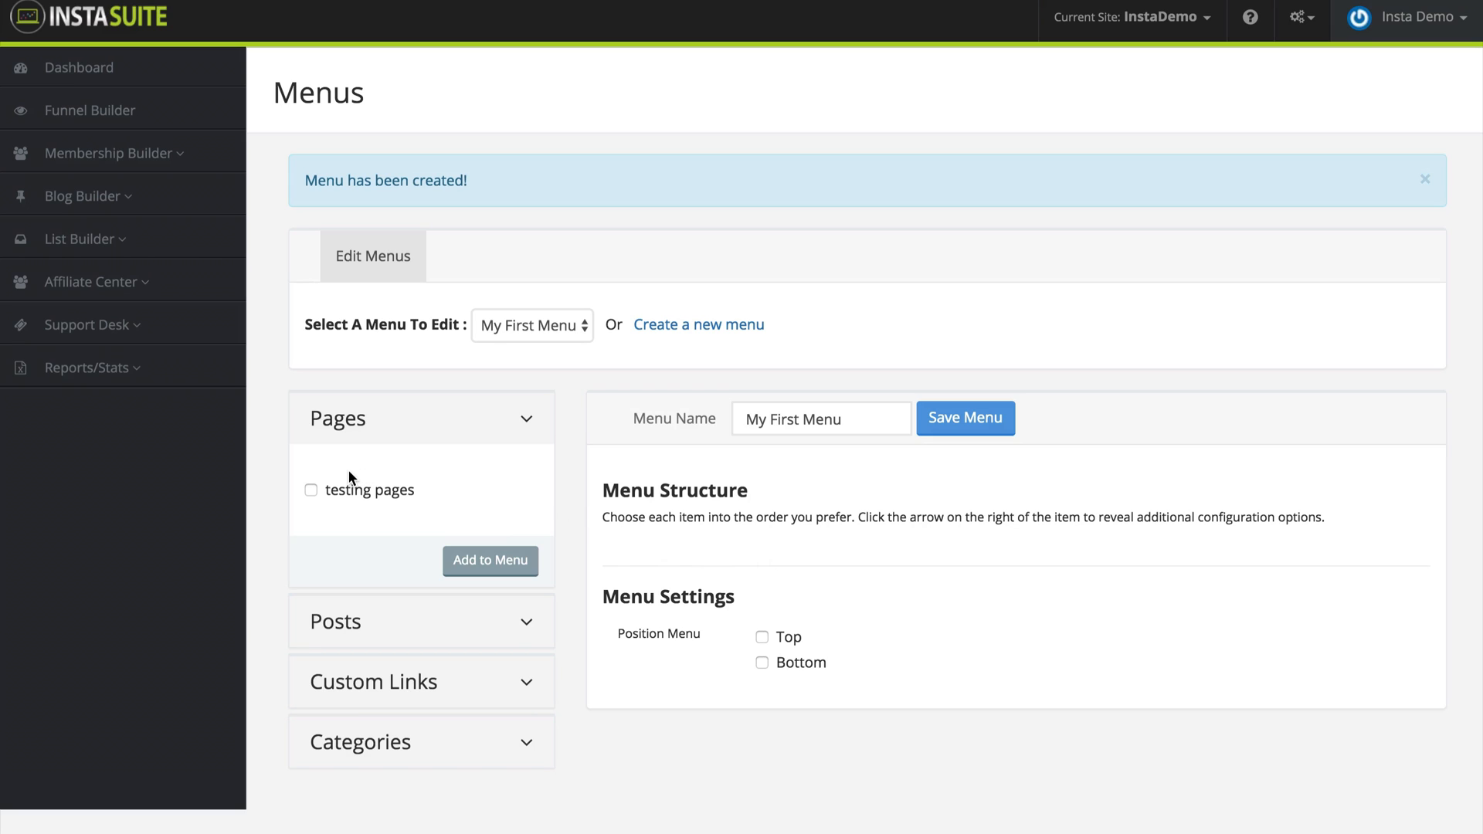
pyautogui.moveTo(486, 681)
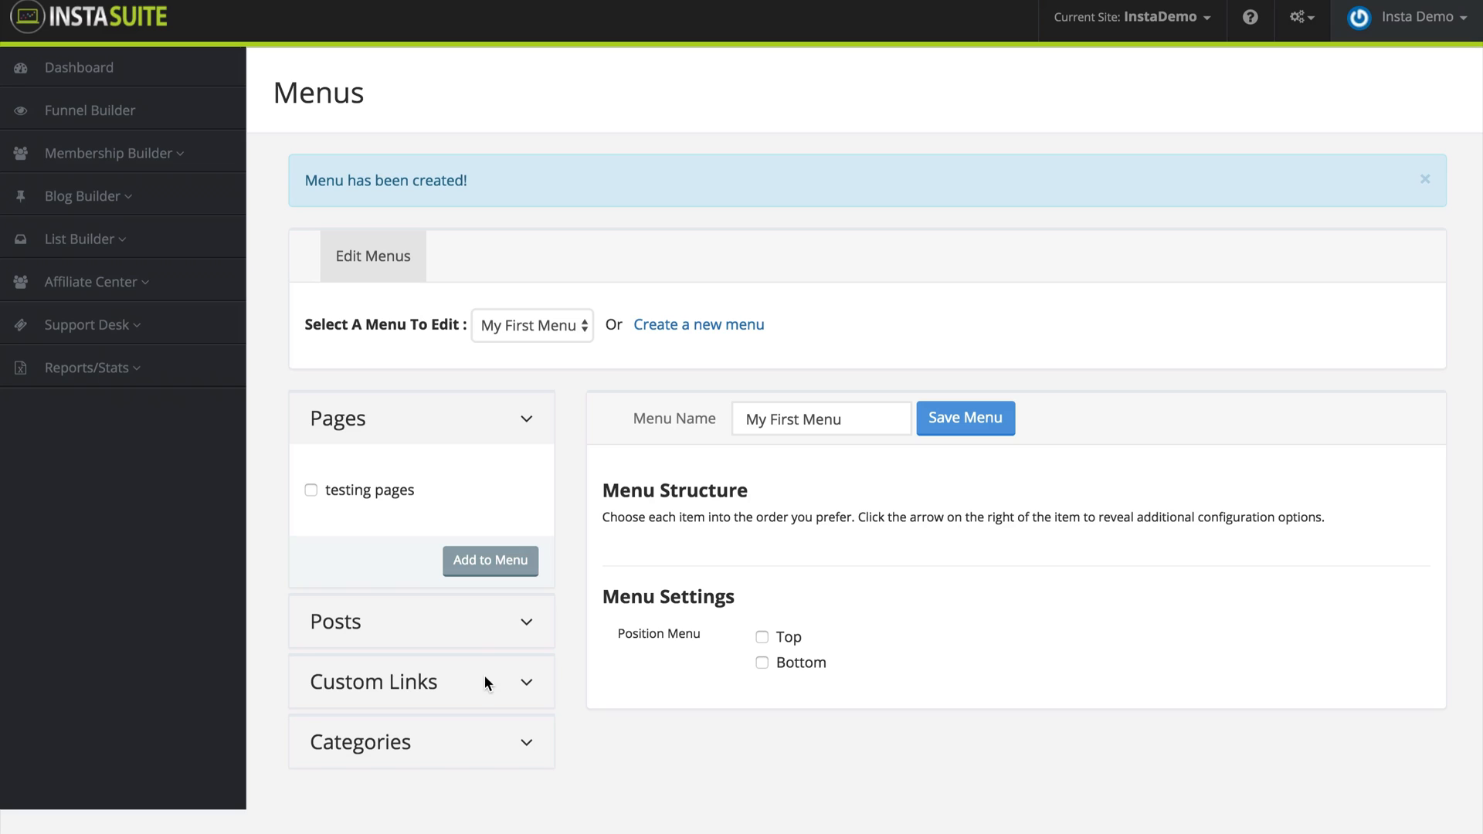
pyautogui.moveTo(489, 559)
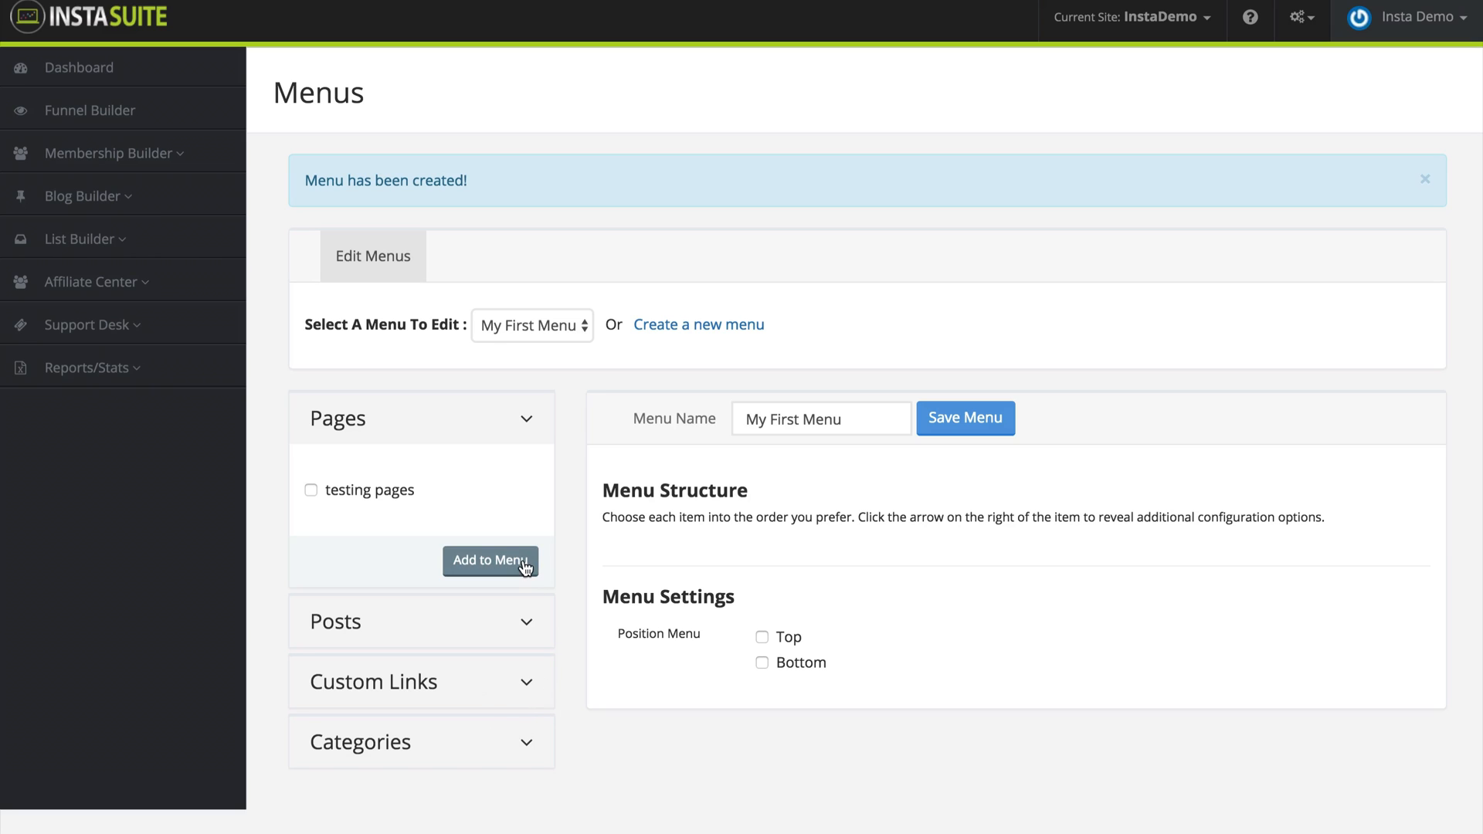
pyautogui.moveTo(323, 502)
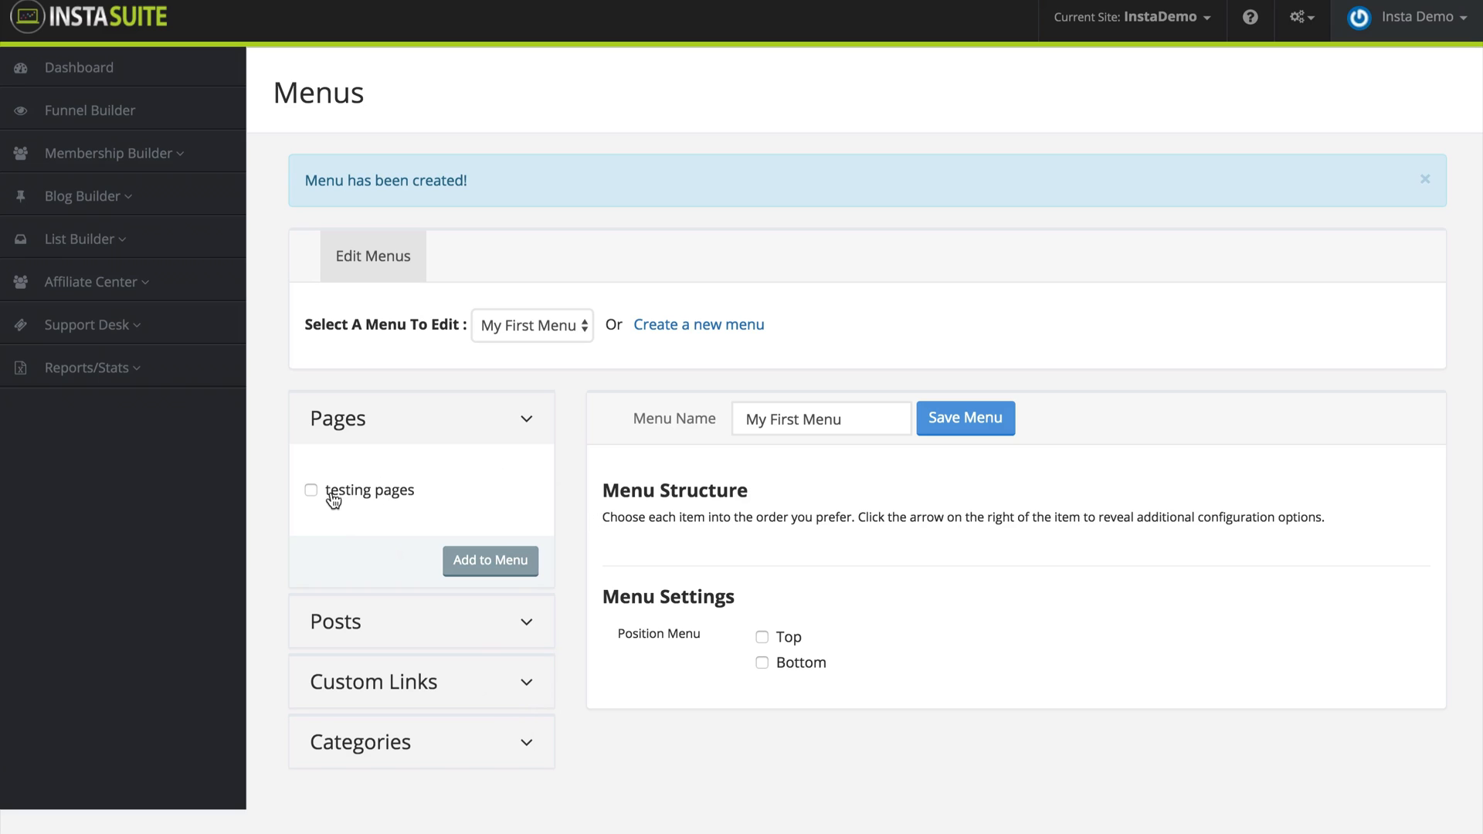
# Step: Add the 'testing pages' page as an item of My First Menu
pyautogui.click(489, 559)
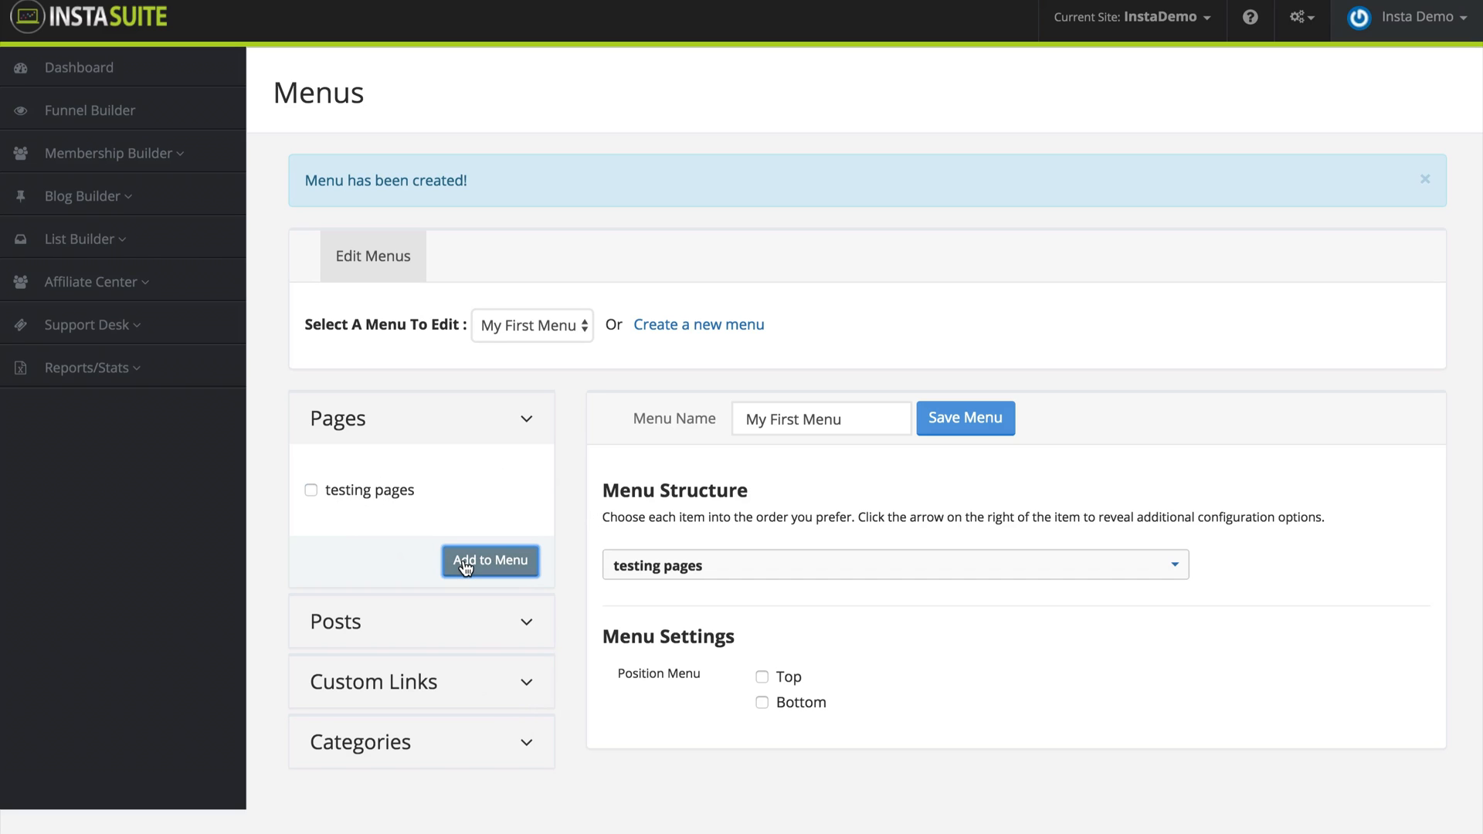
pyautogui.moveTo(621, 622)
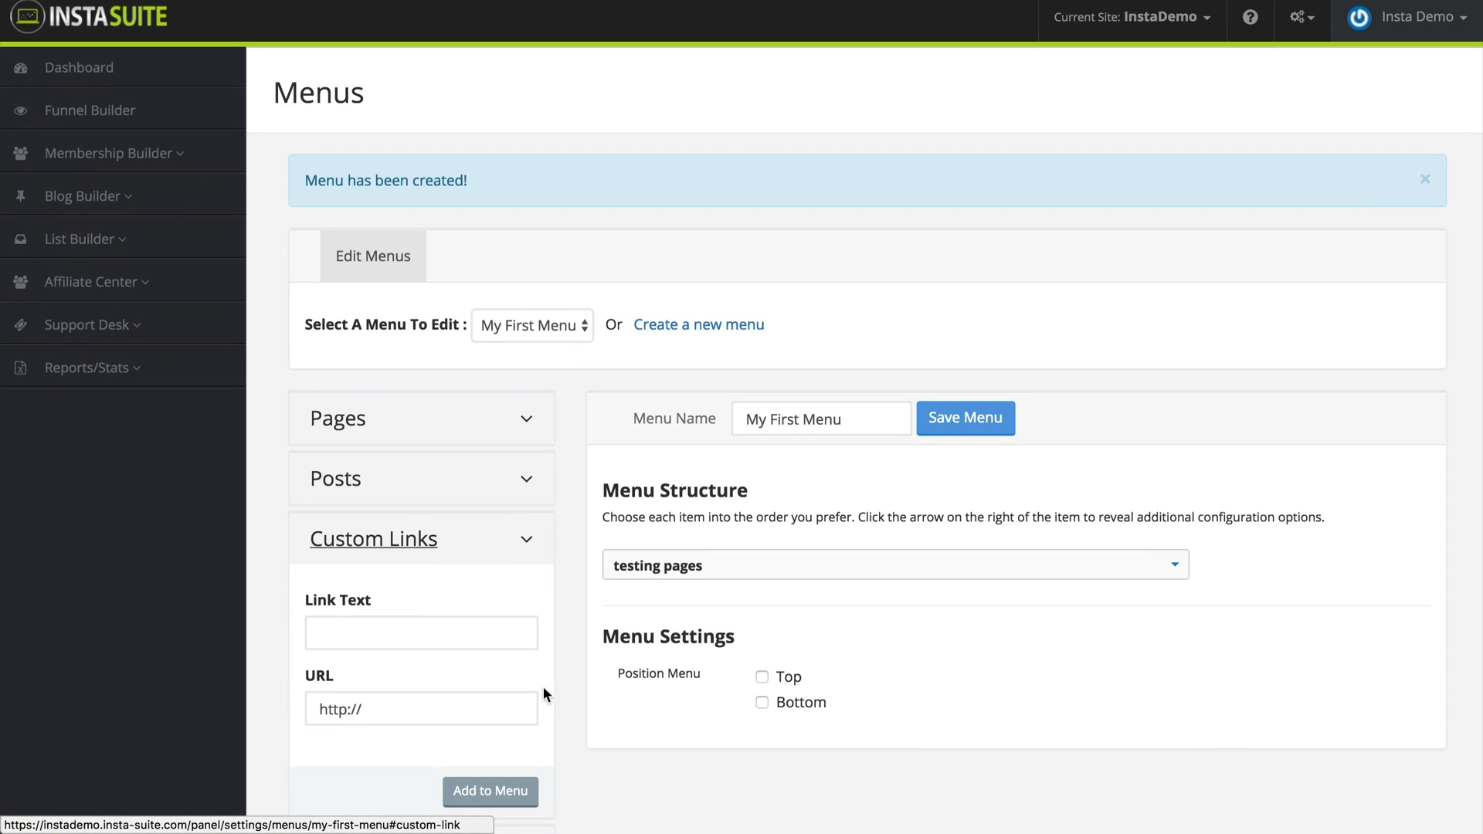
pyautogui.scroll(-3)
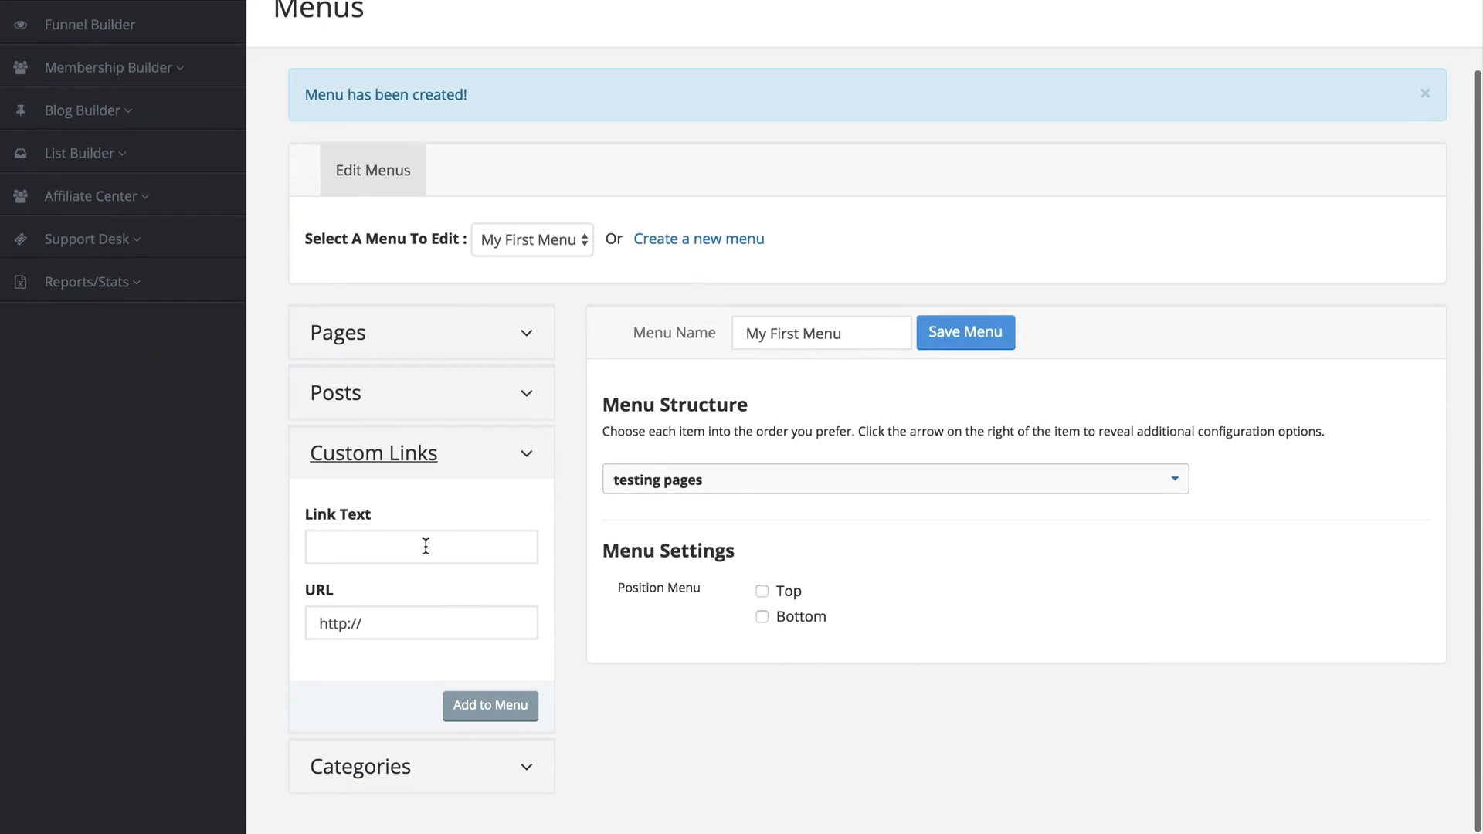
pyautogui.write('B')
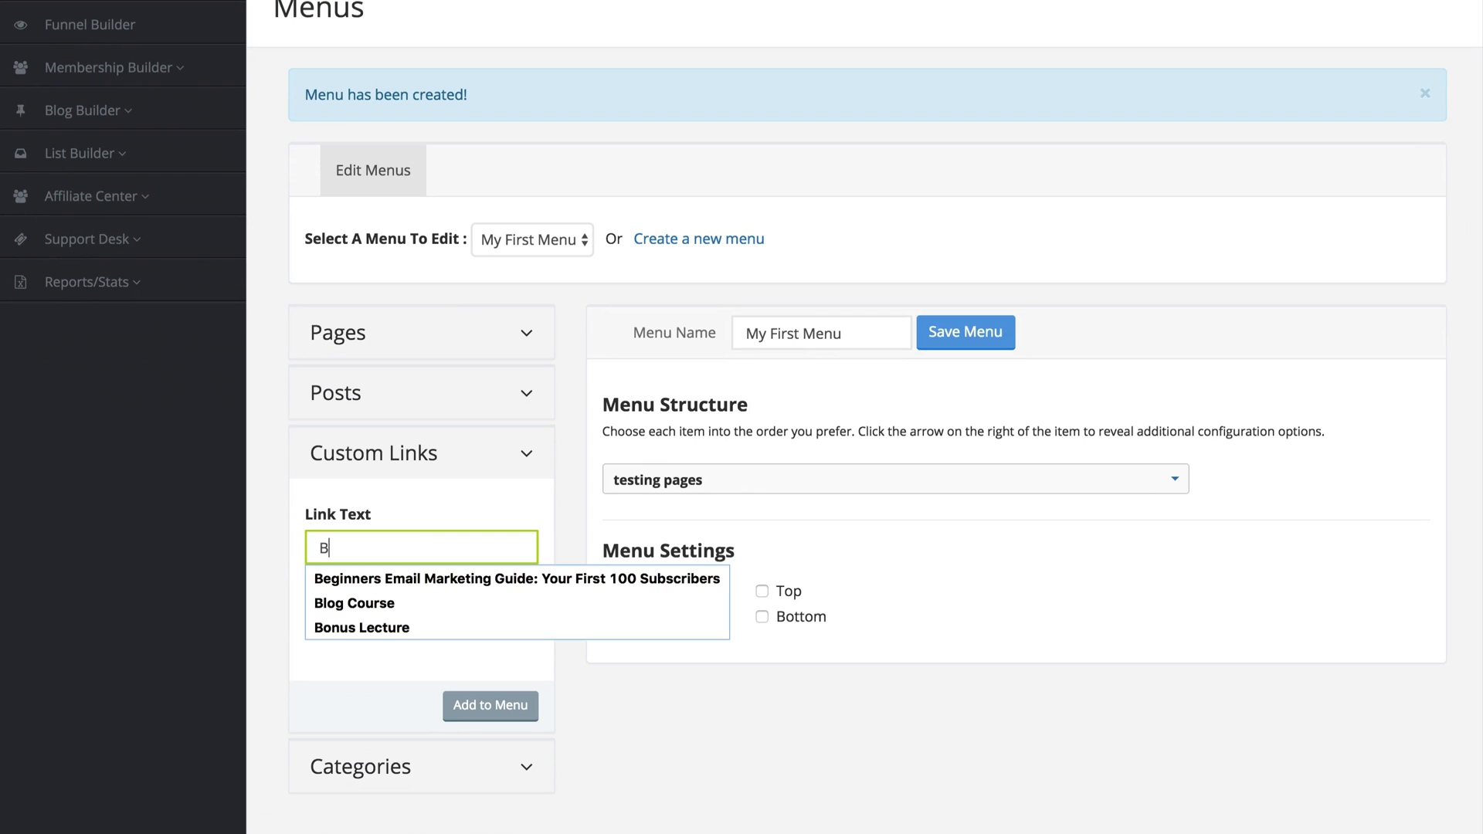
pyautogui.write('uy Now')
pyautogui.write('http://paypal.com')
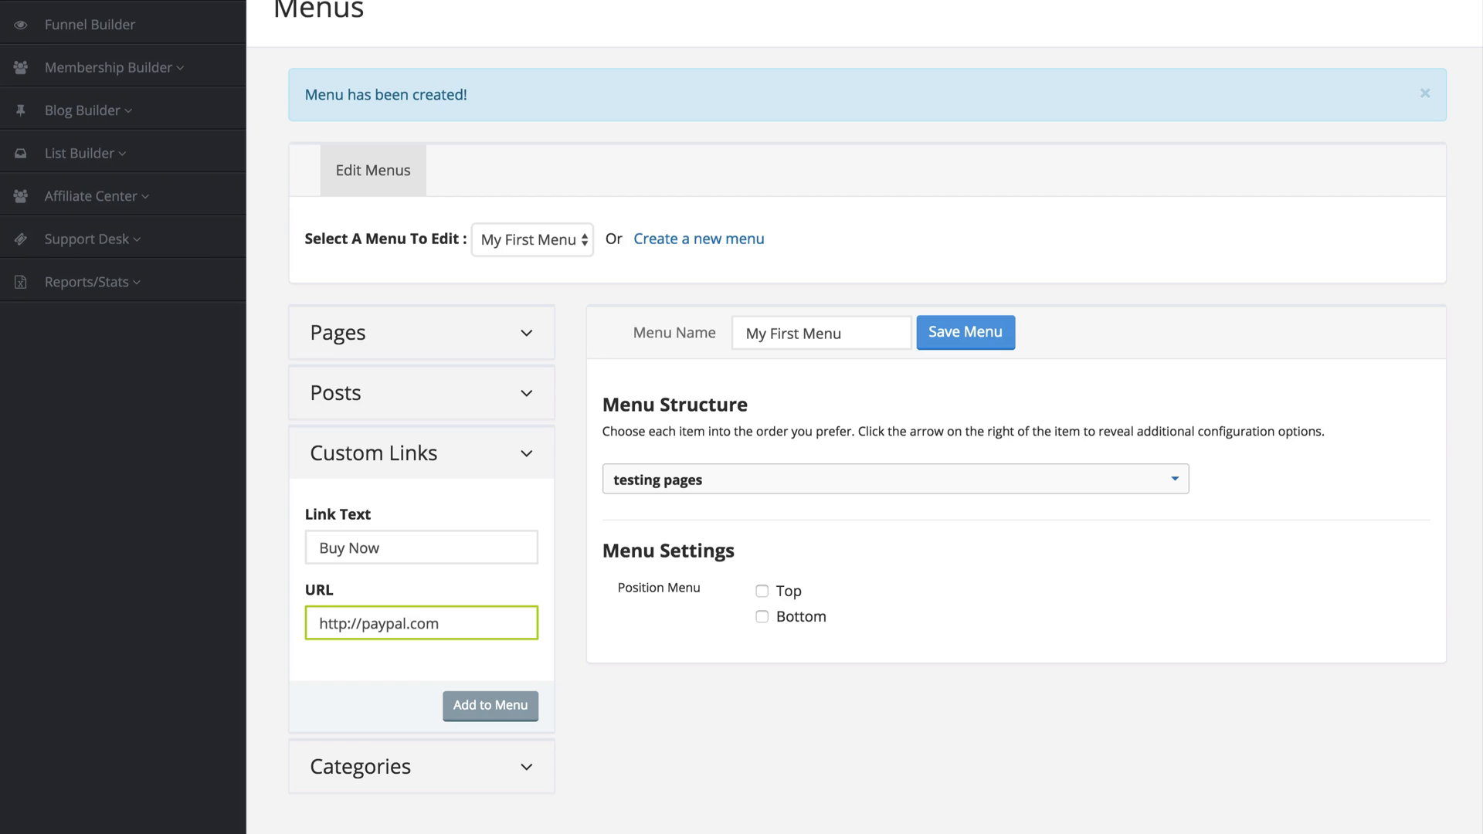
pyautogui.click(490, 706)
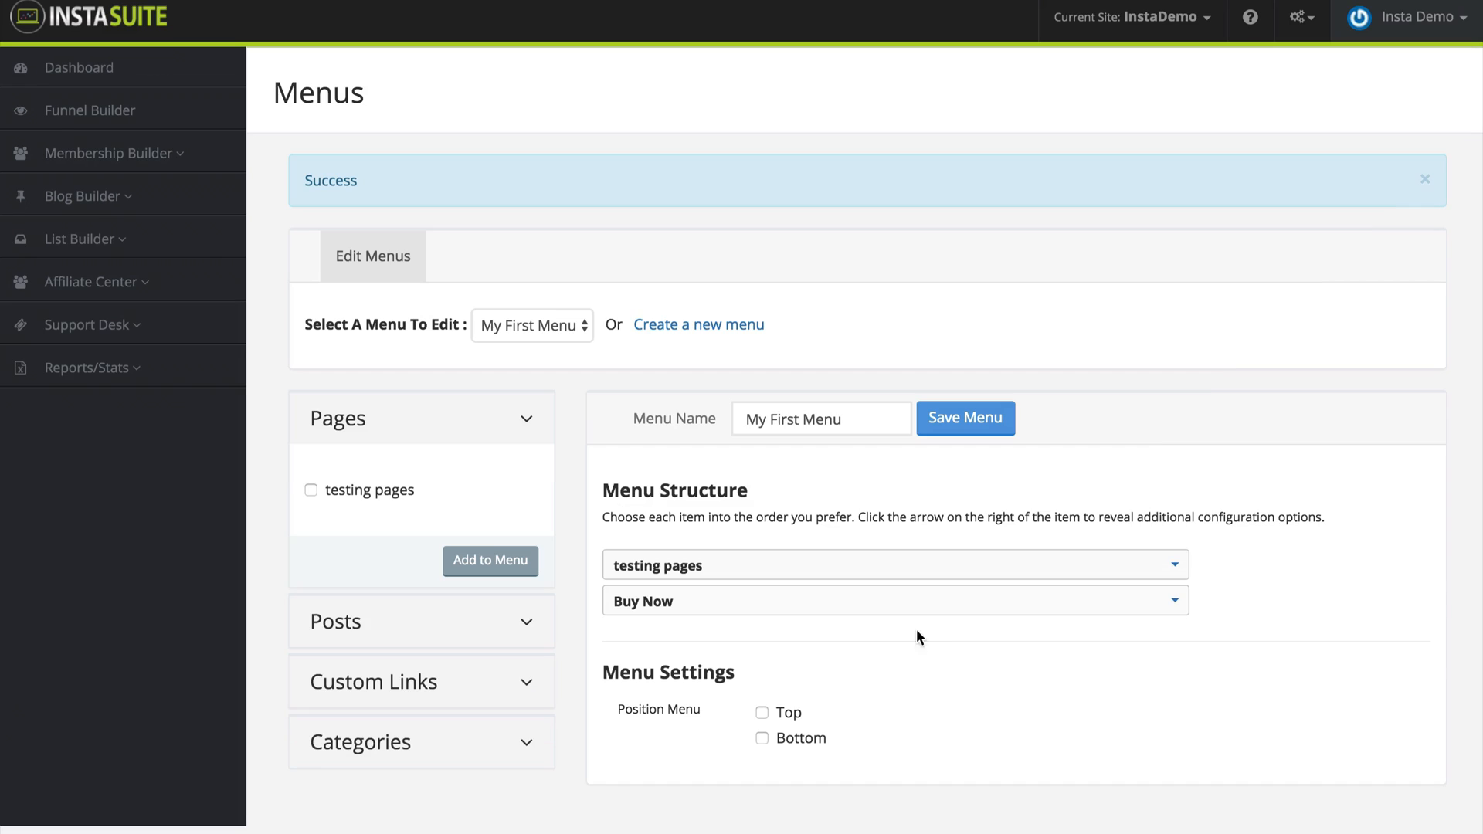
pyautogui.moveTo(743, 542)
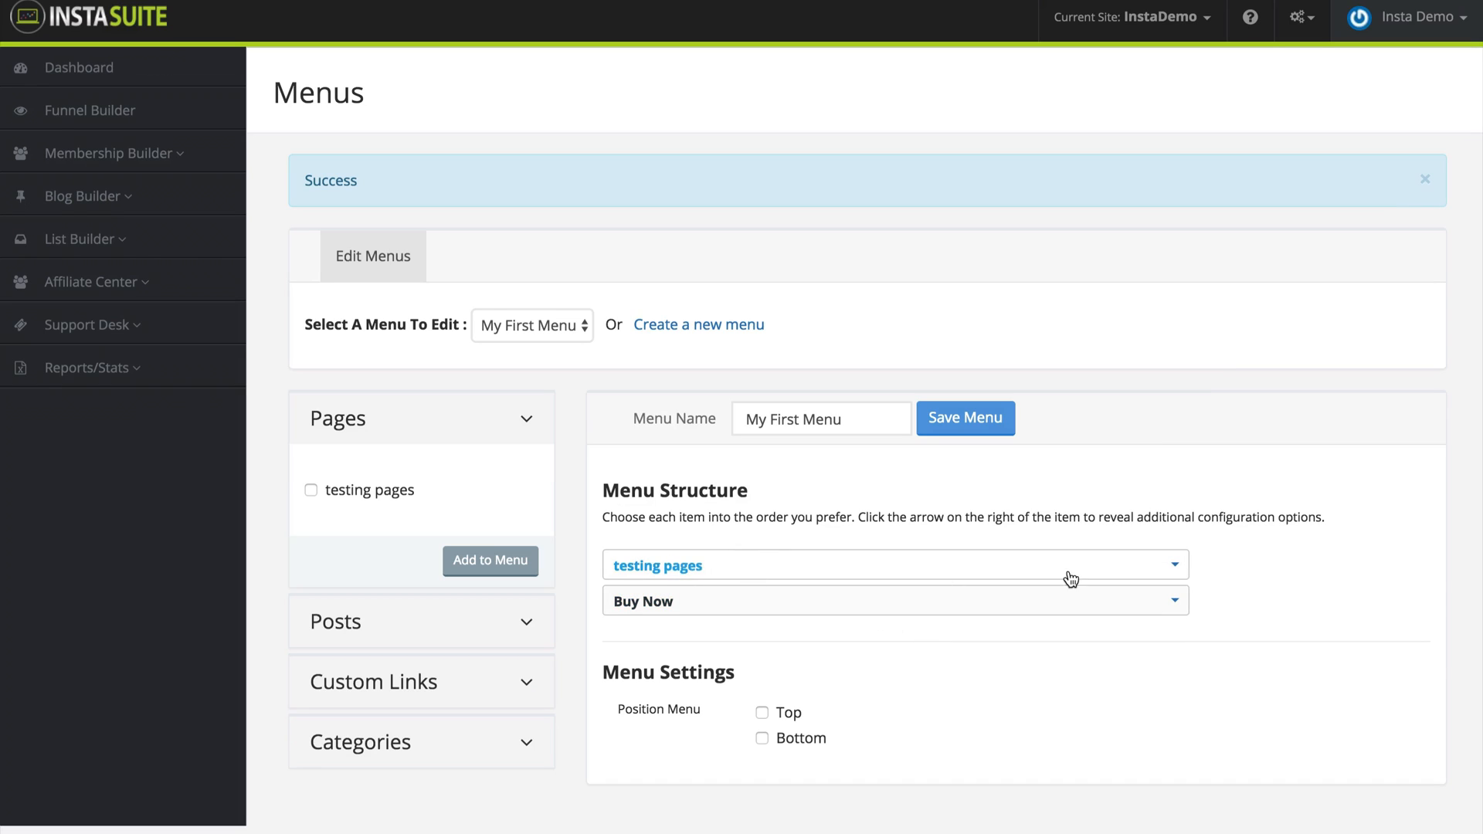
# Step: Change the testing pages item's navigation label to 'My Pages' and confirm it
pyautogui.click(1177, 566)
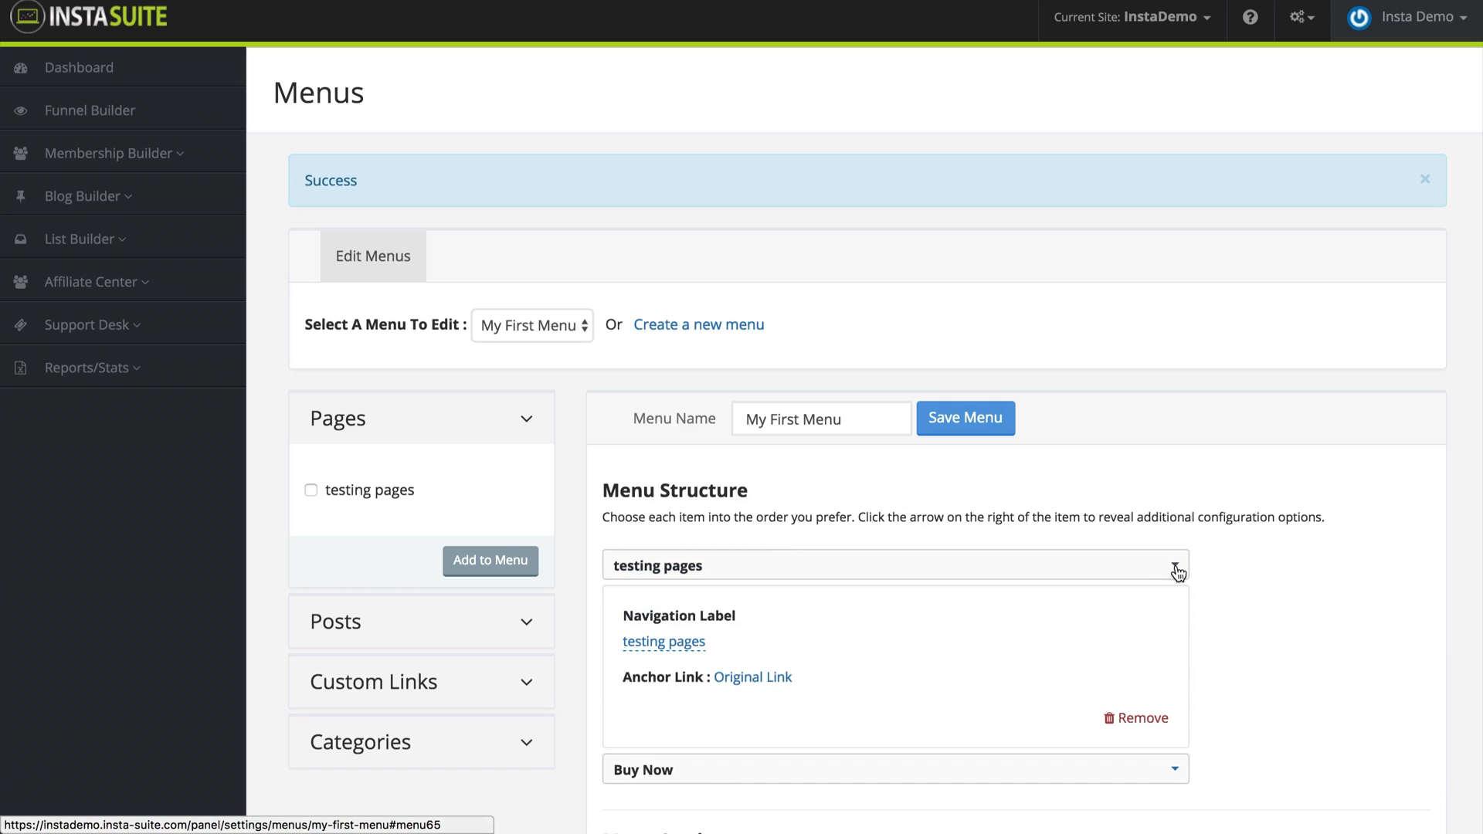
pyautogui.scroll(-3)
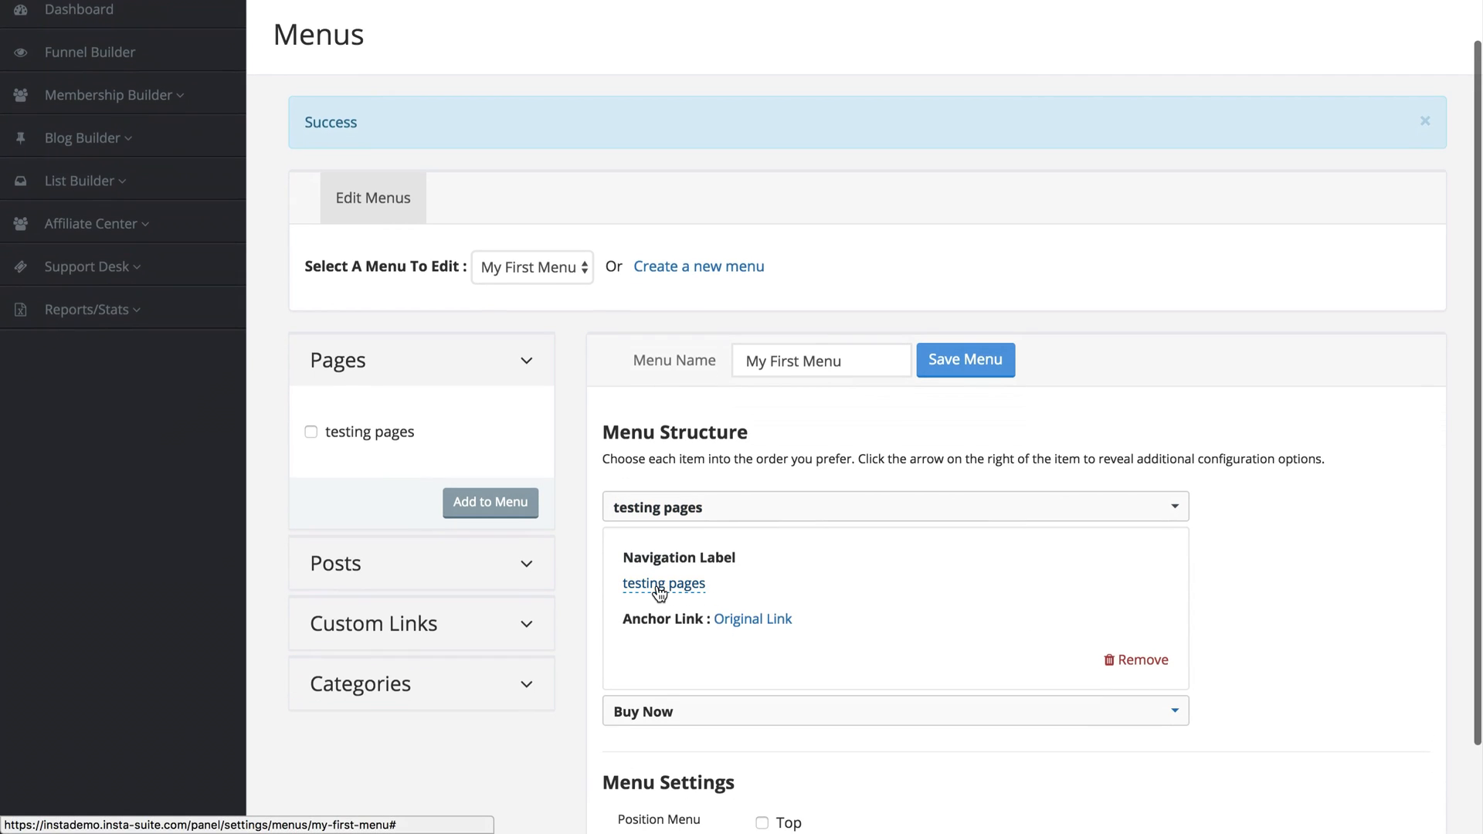
pyautogui.moveTo(725, 604)
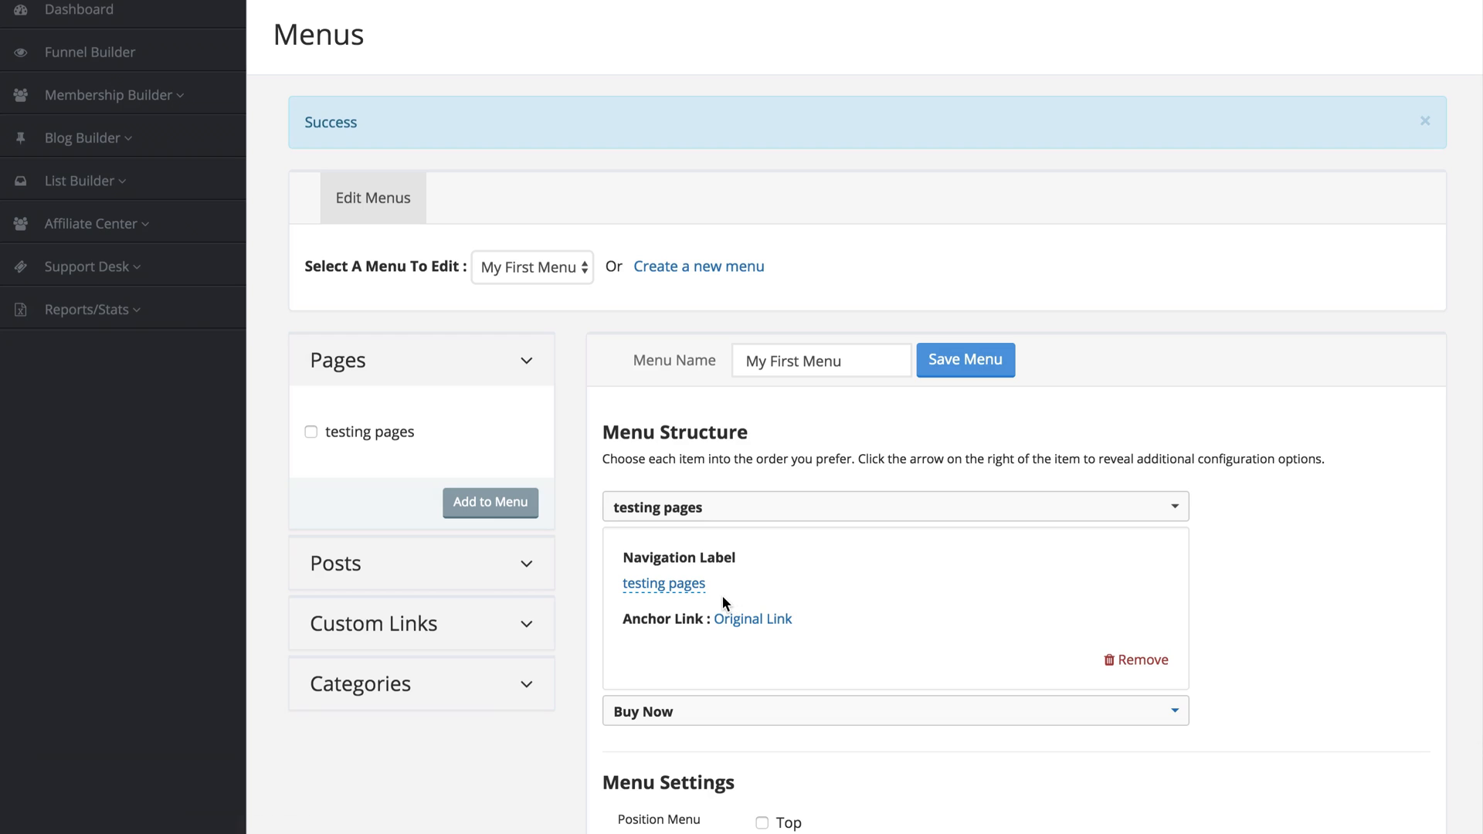
pyautogui.click(662, 583)
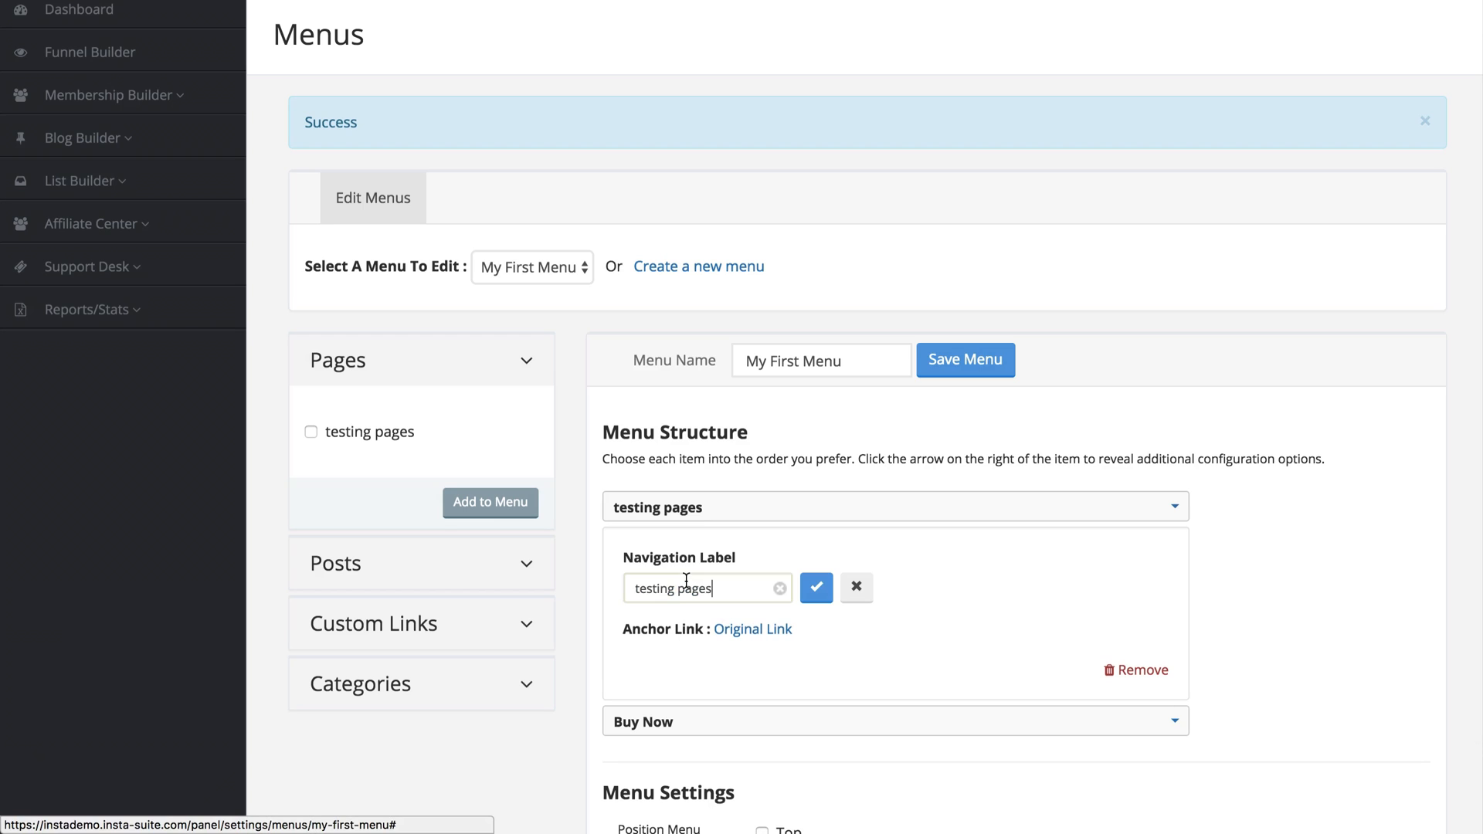
pyautogui.tripleClick(672, 589)
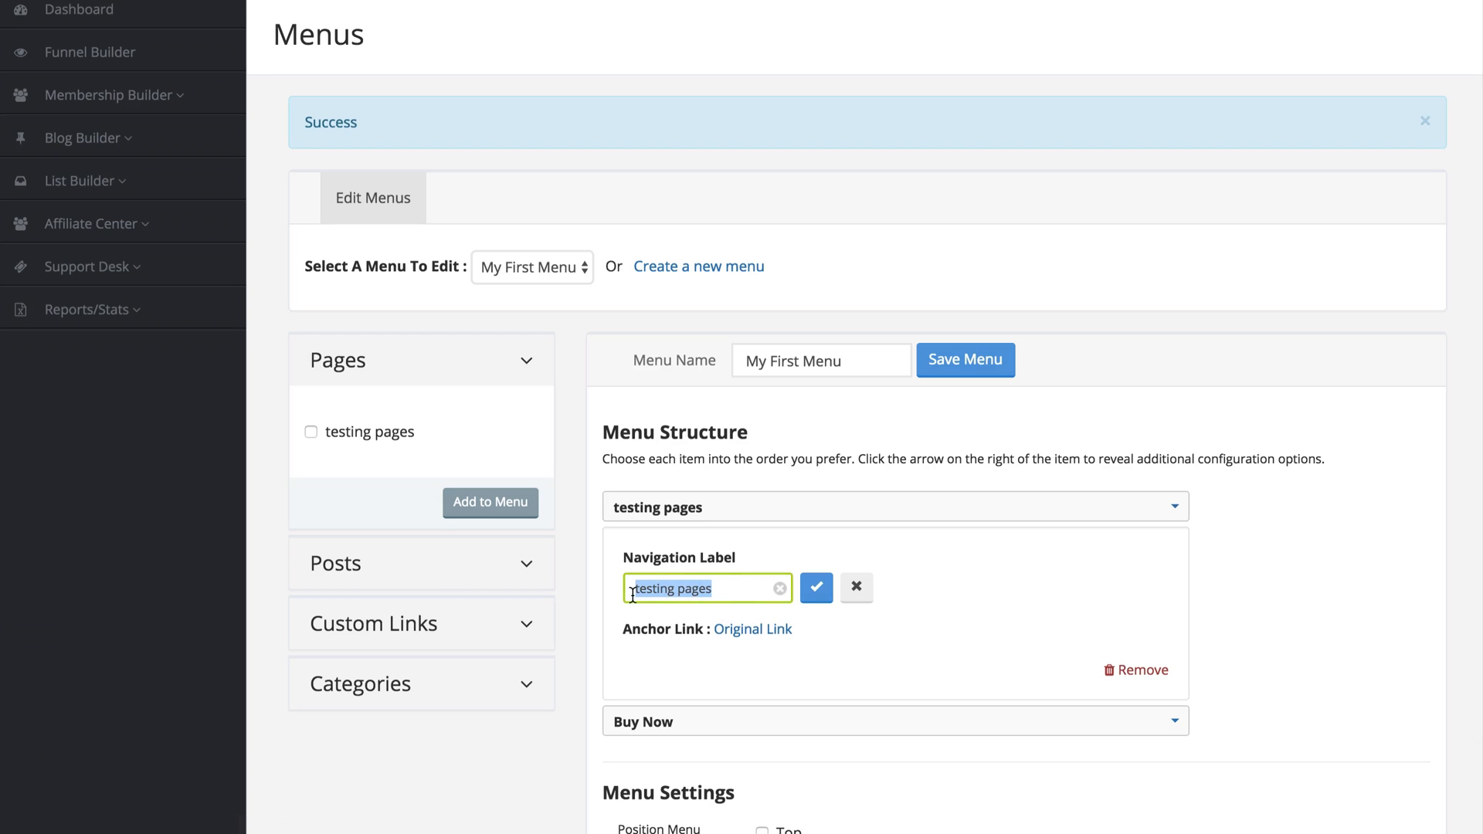
pyautogui.write('My')
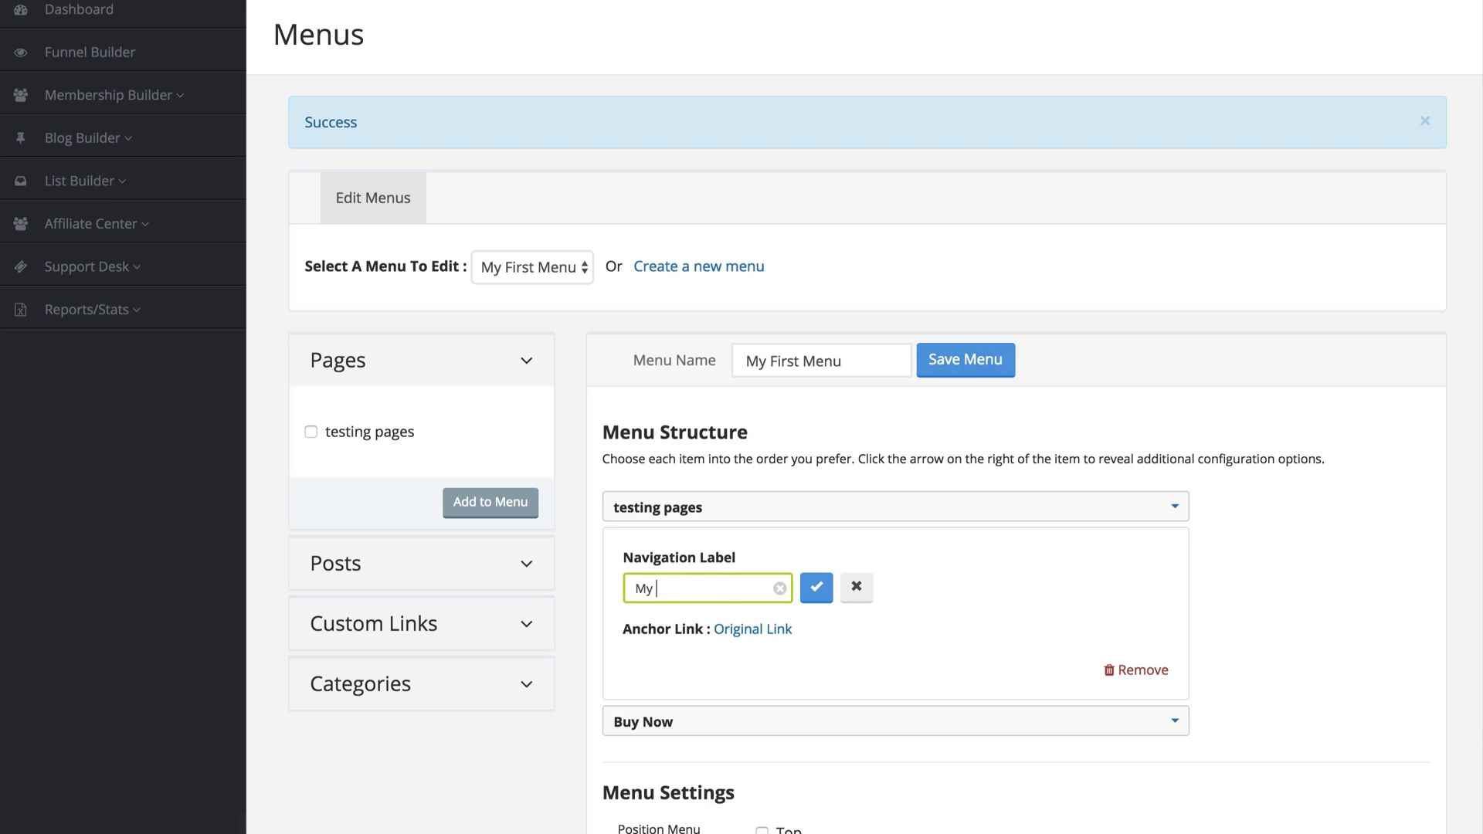
pyautogui.write('Pages')
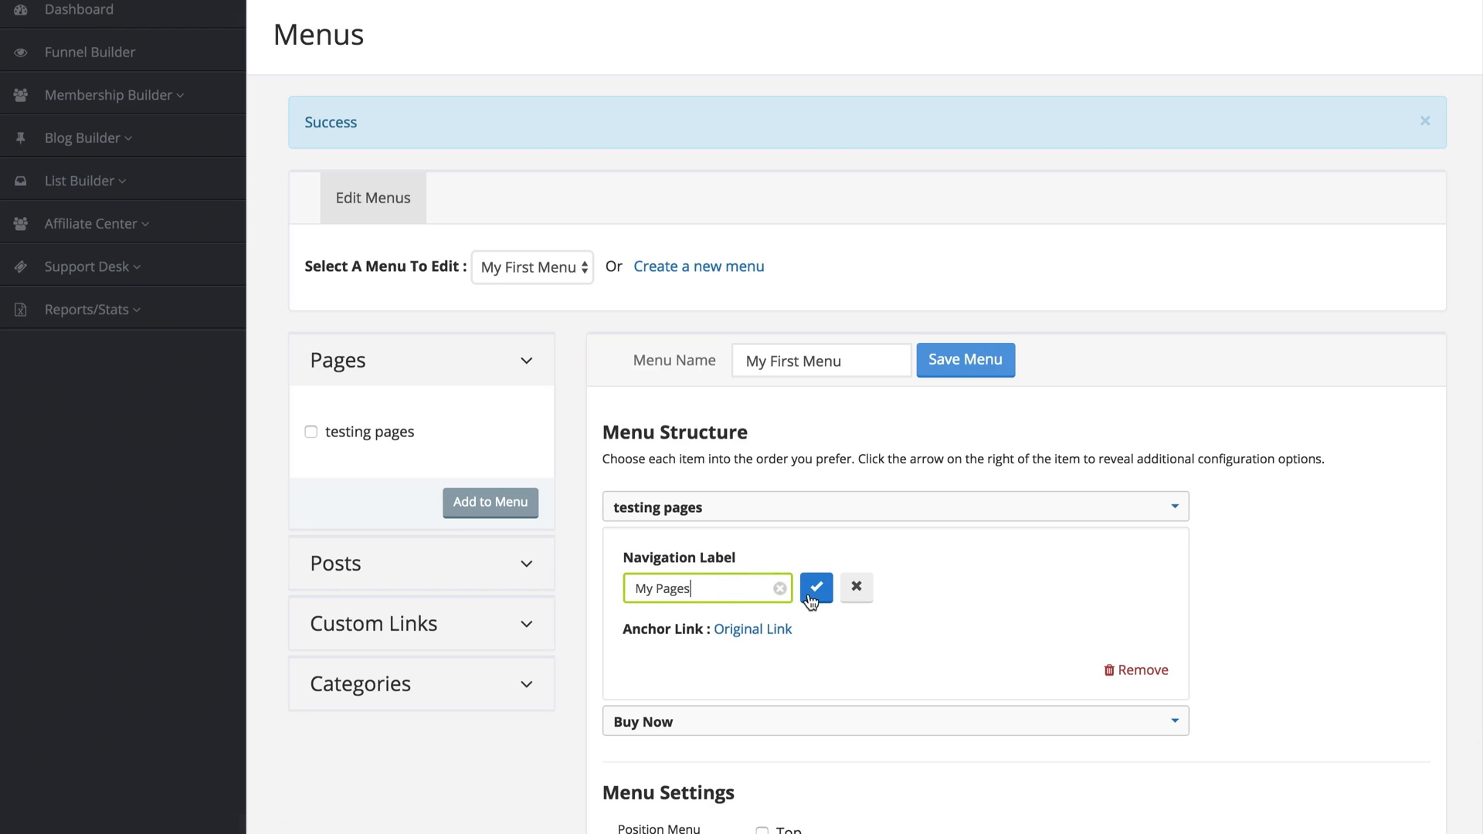
pyautogui.click(815, 587)
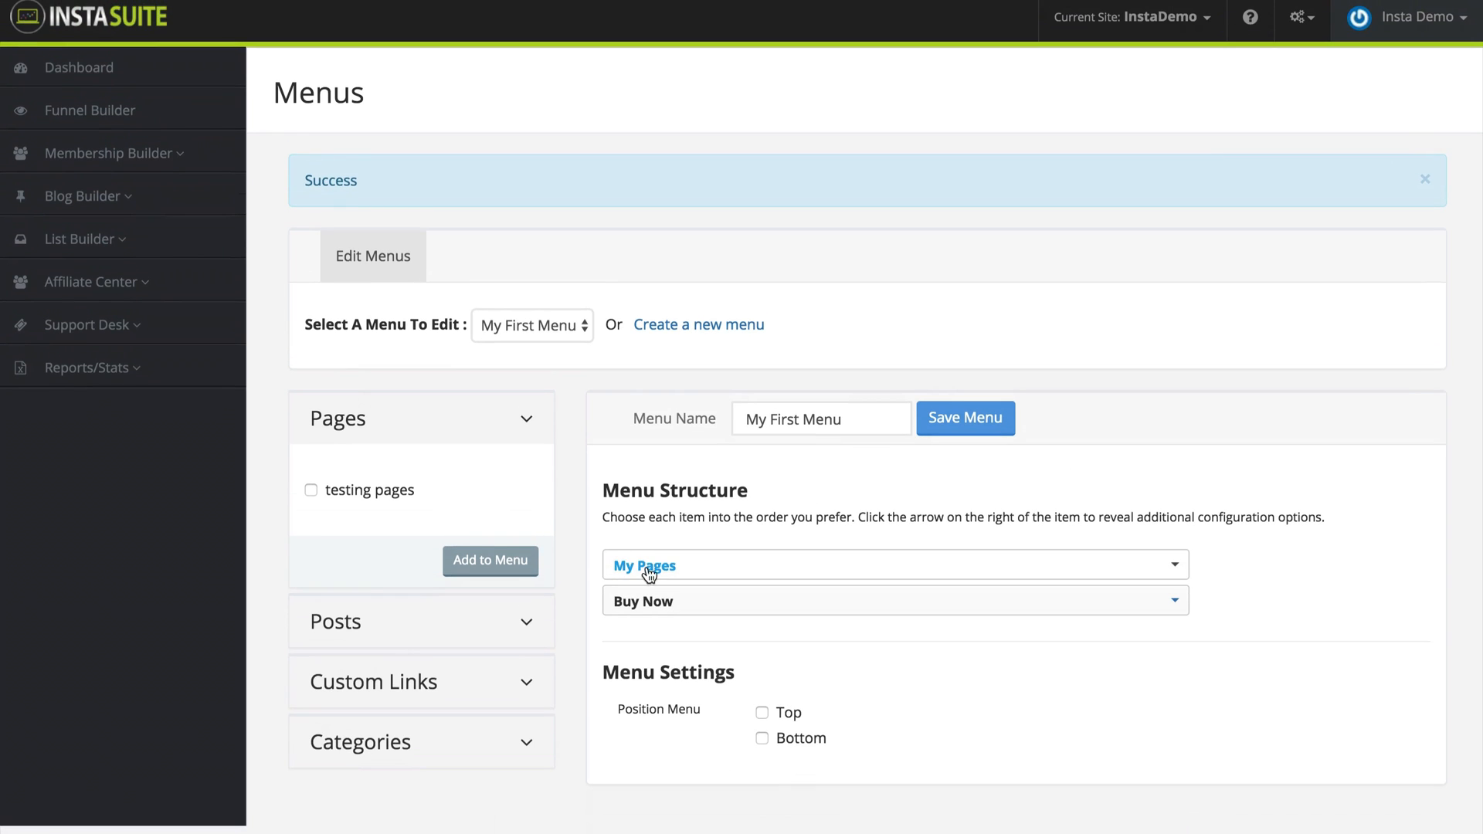
pyautogui.moveTo(356, 489)
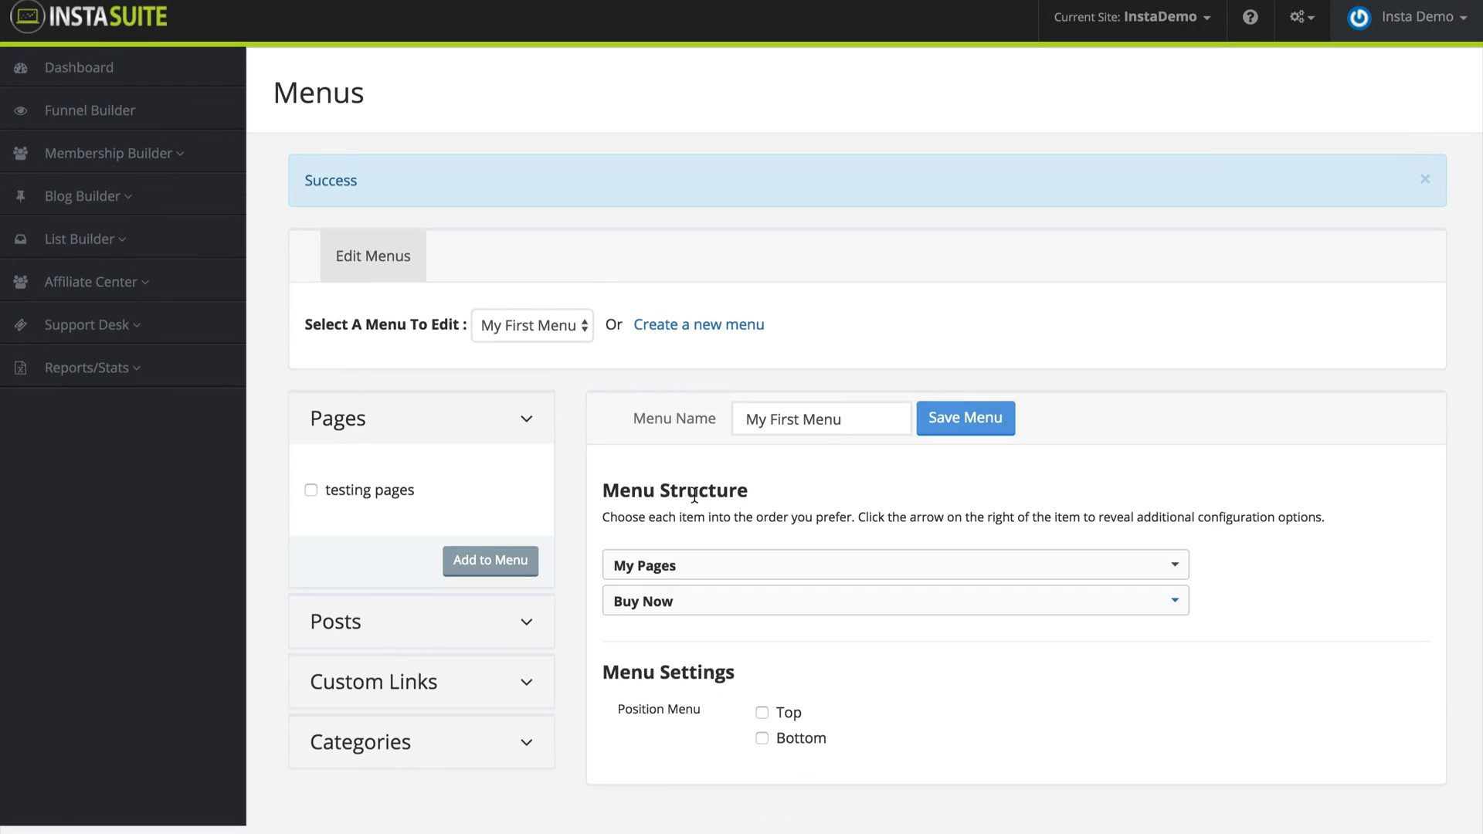
pyautogui.moveTo(735, 621)
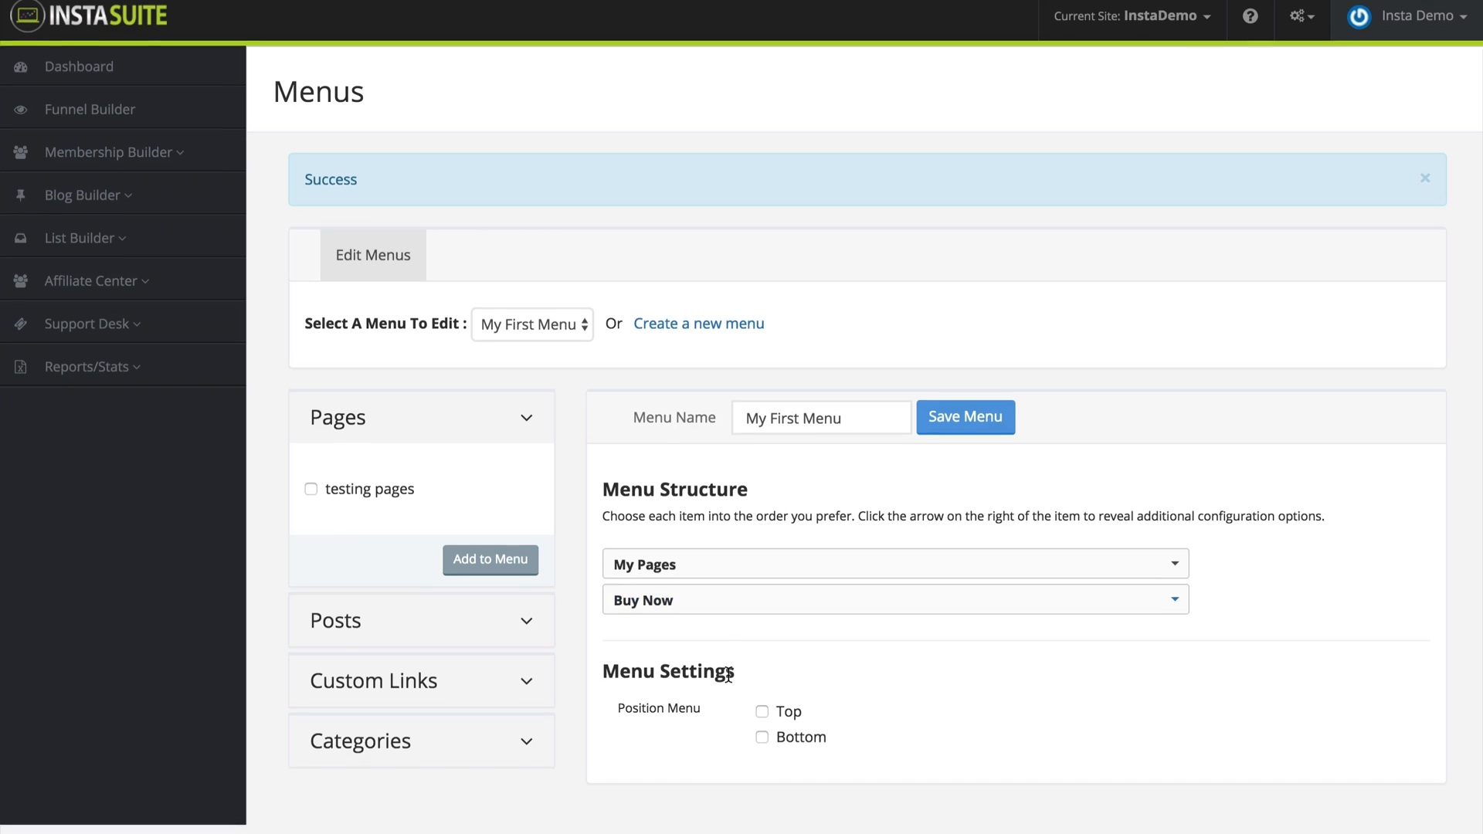
pyautogui.moveTo(694, 726)
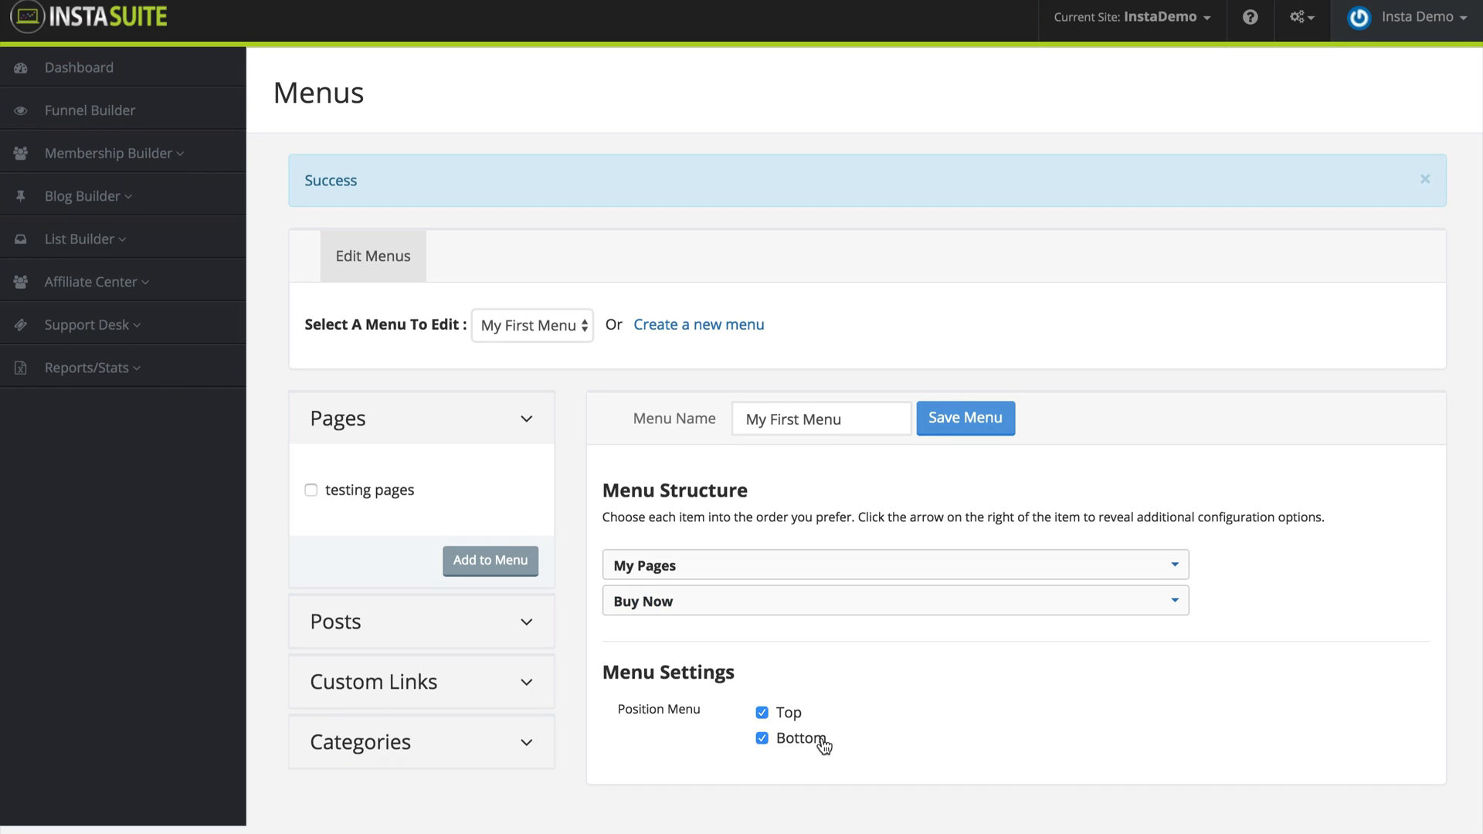
# Step: Keep only the Top position ticked so the menu no longer shows at the bottom
pyautogui.click(761, 738)
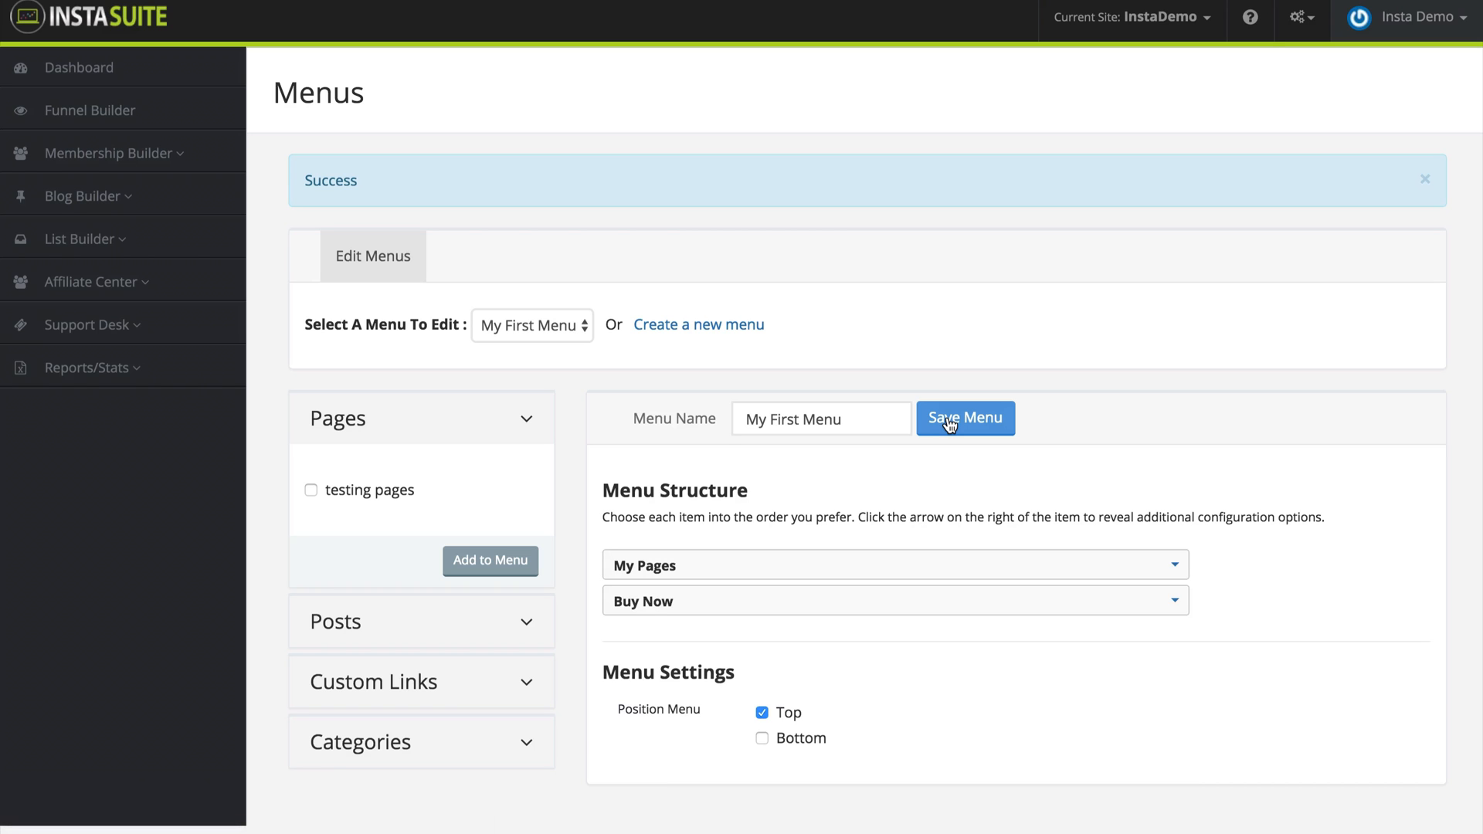
pyautogui.moveTo(566, 431)
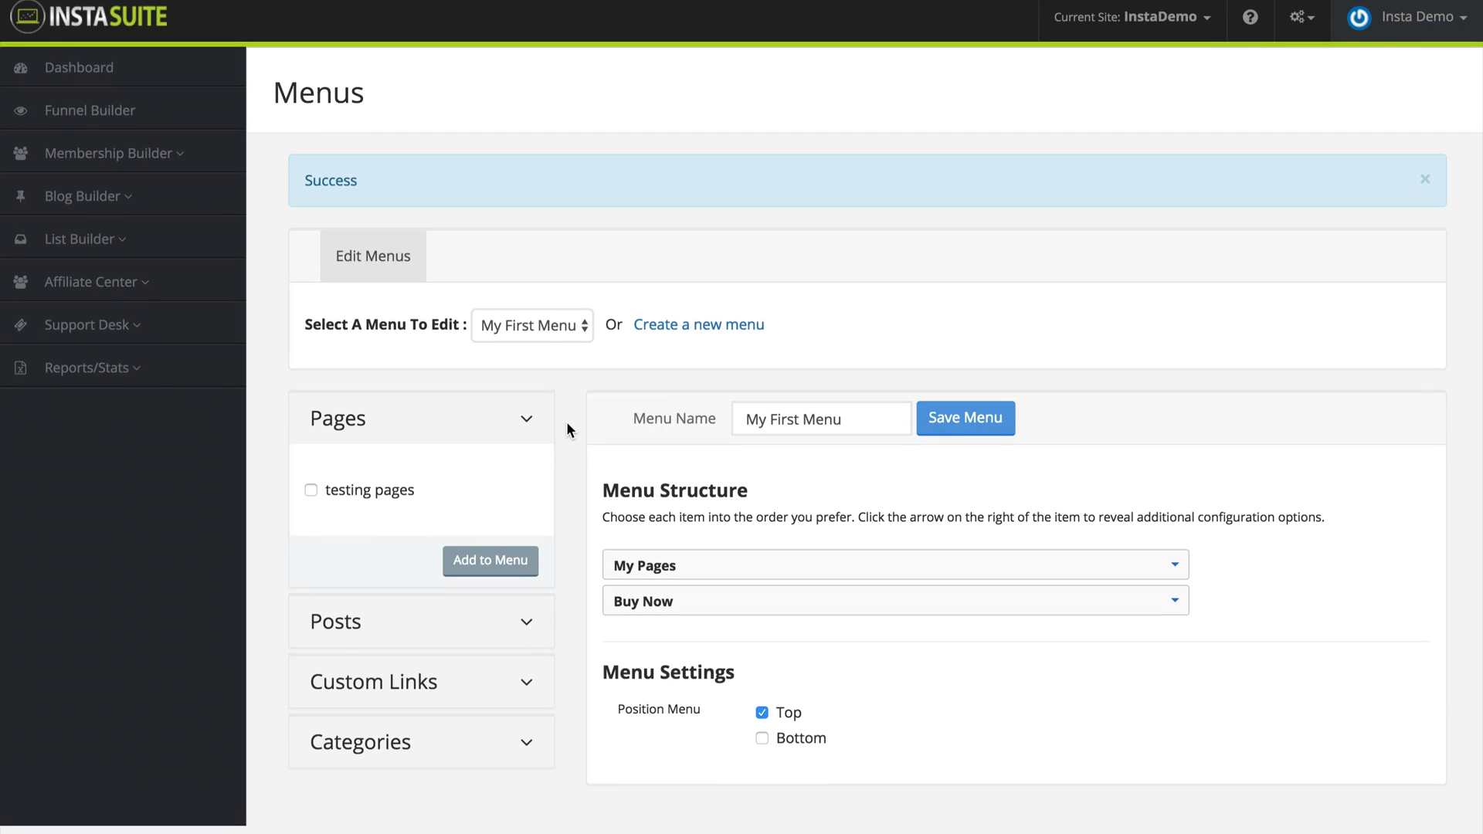